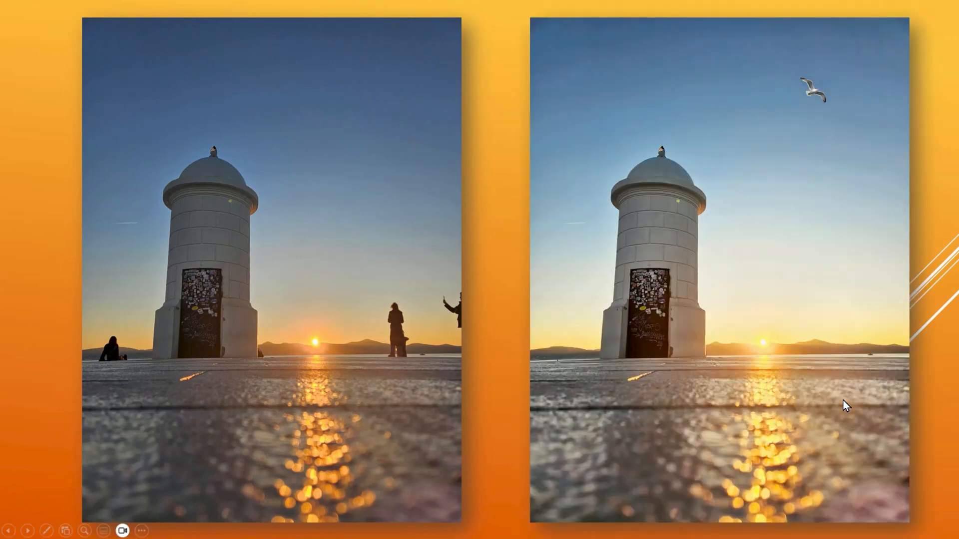
mouse_move(838, 390)
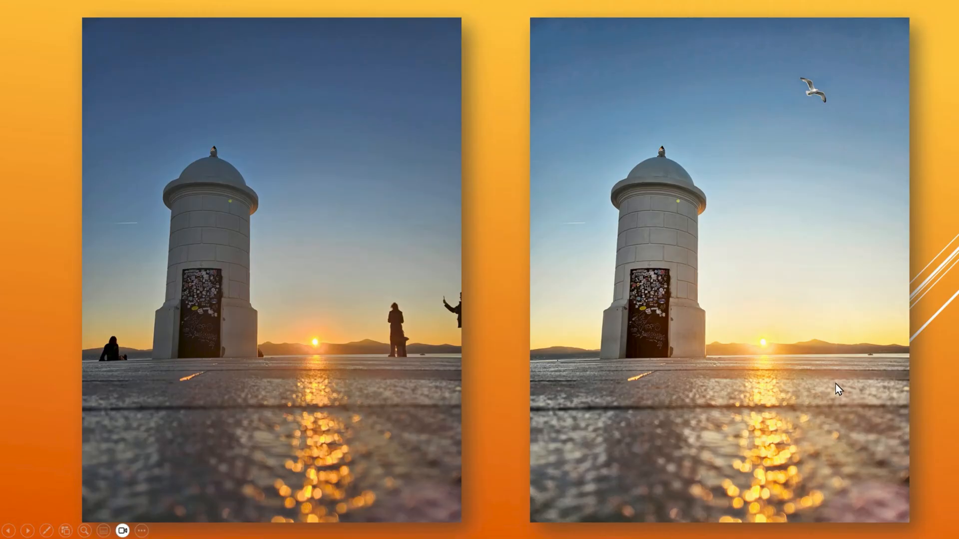
mouse_move(865, 67)
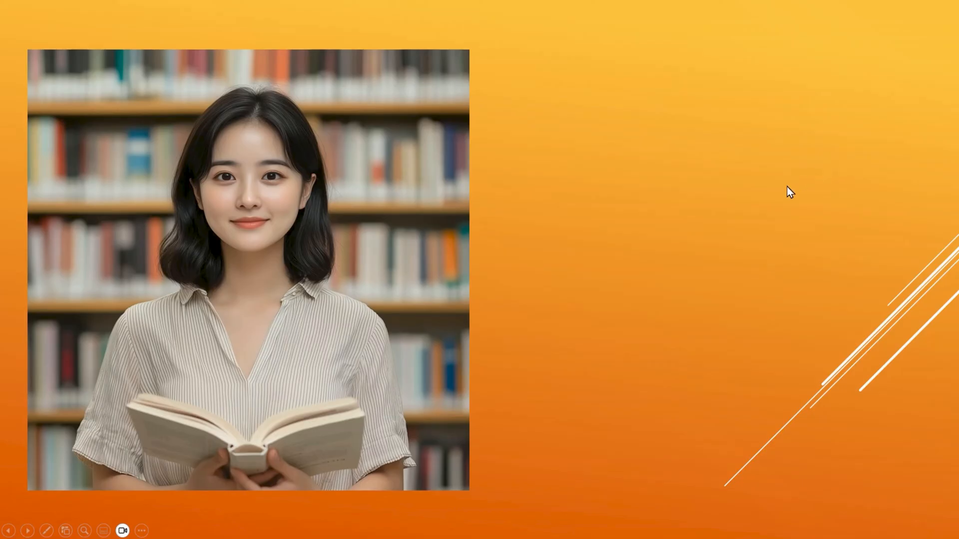
mouse_move(630, 347)
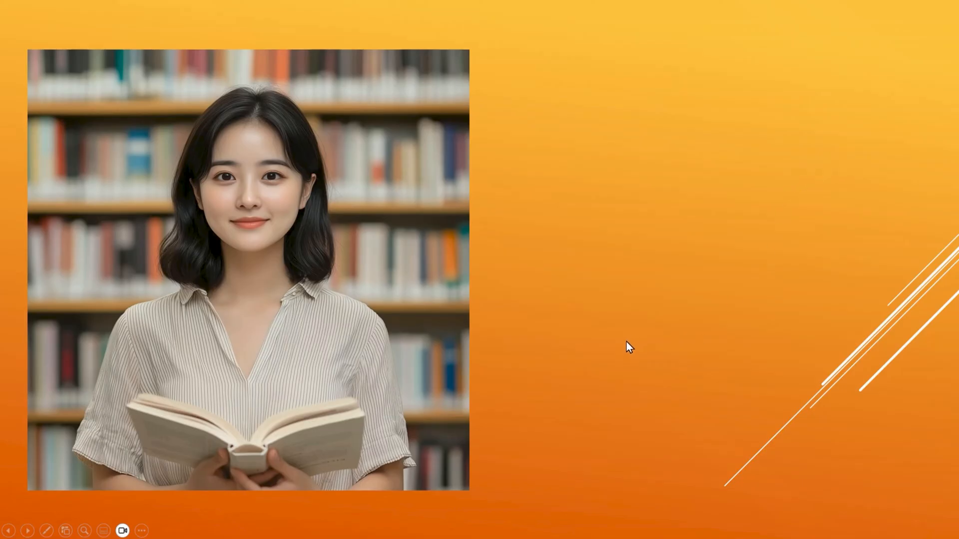
mouse_move(557, 353)
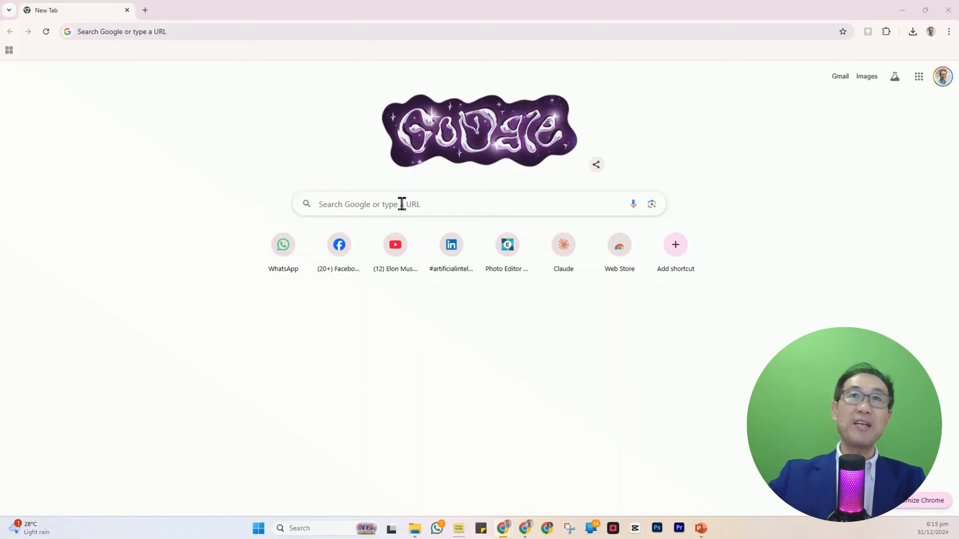
Search Google for 'adobe express' and go to the Adobe Express result
click(401, 204)
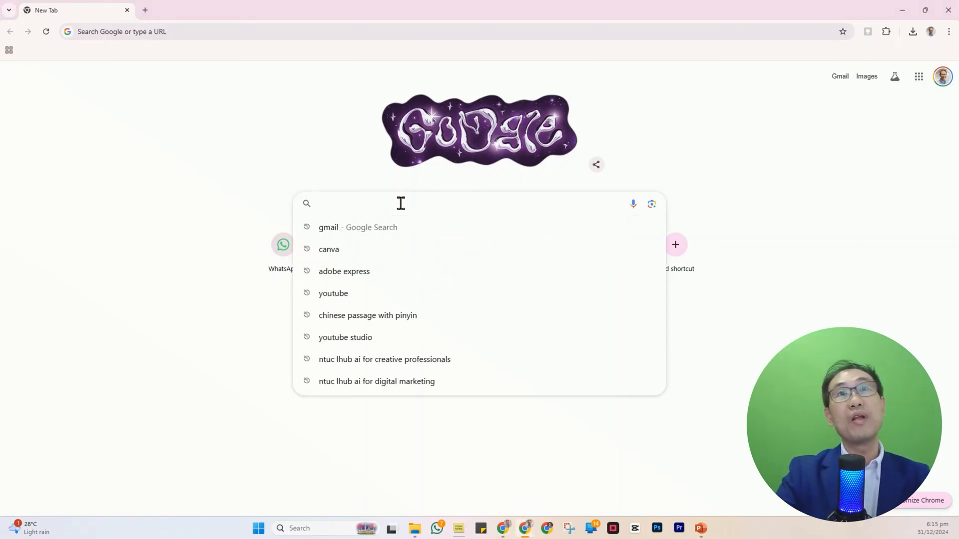
text(adobe express)
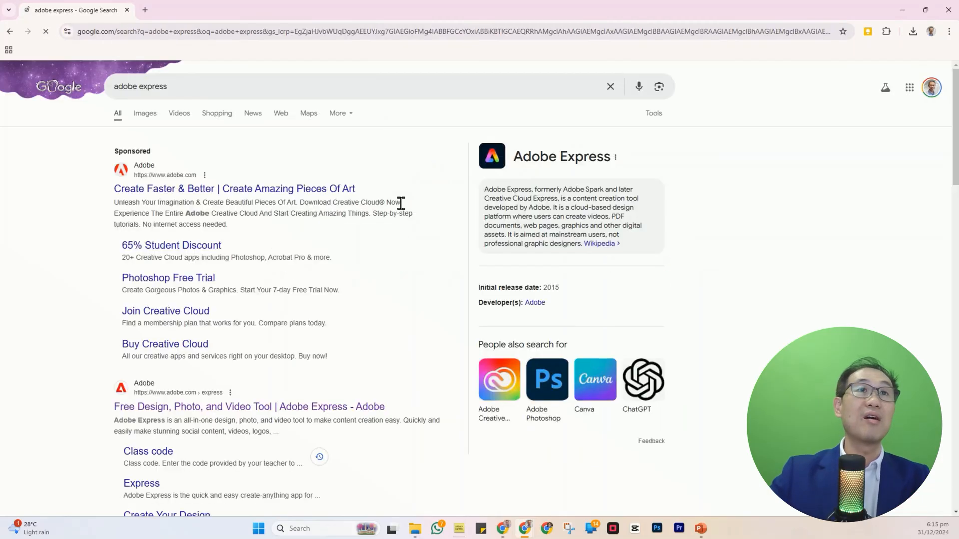
scroll(down, 3)
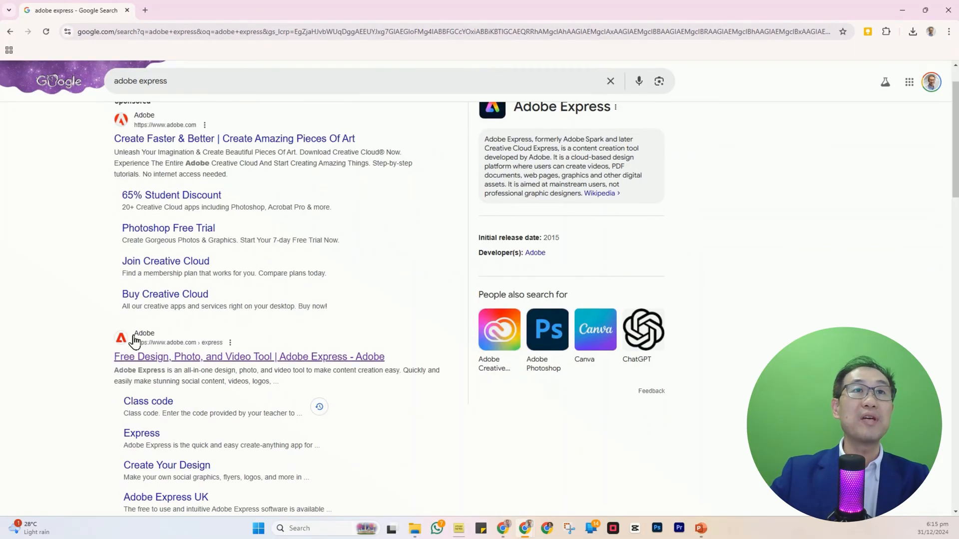
mouse_move(140, 366)
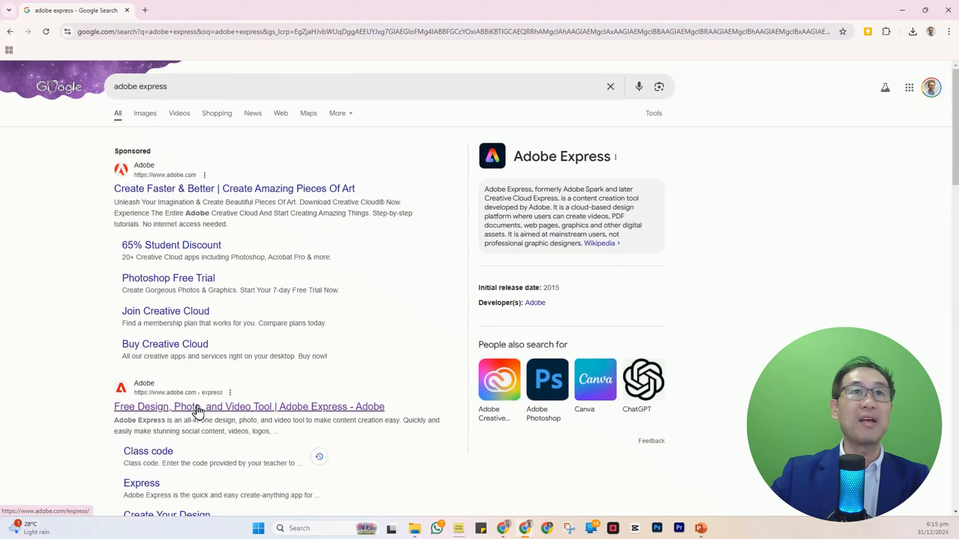
click(249, 407)
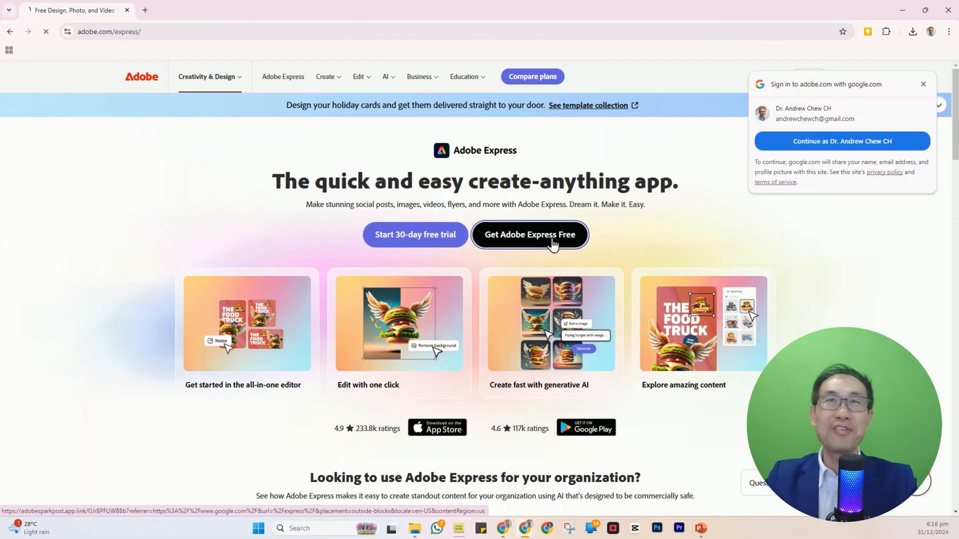
Get Adobe Express Free and sign in with the Google account
click(530, 233)
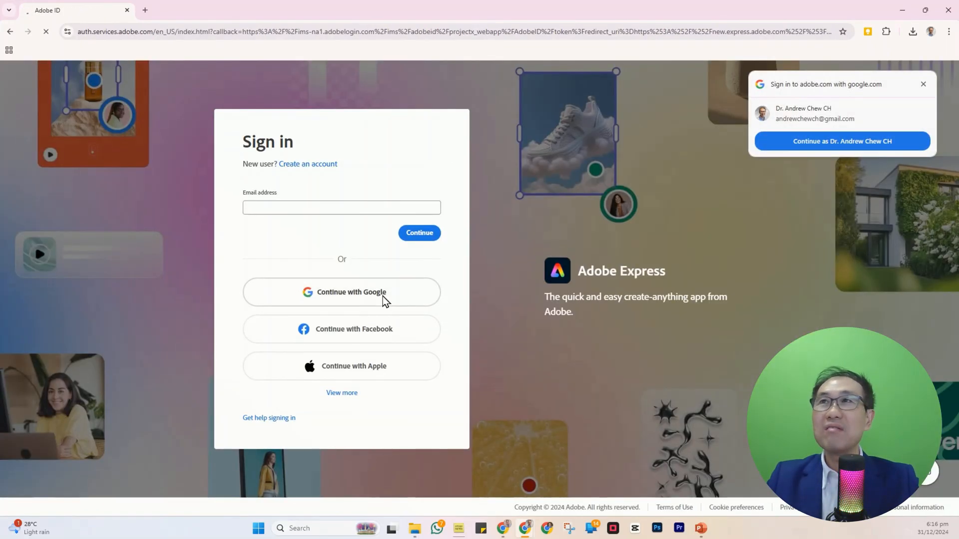
click(341, 291)
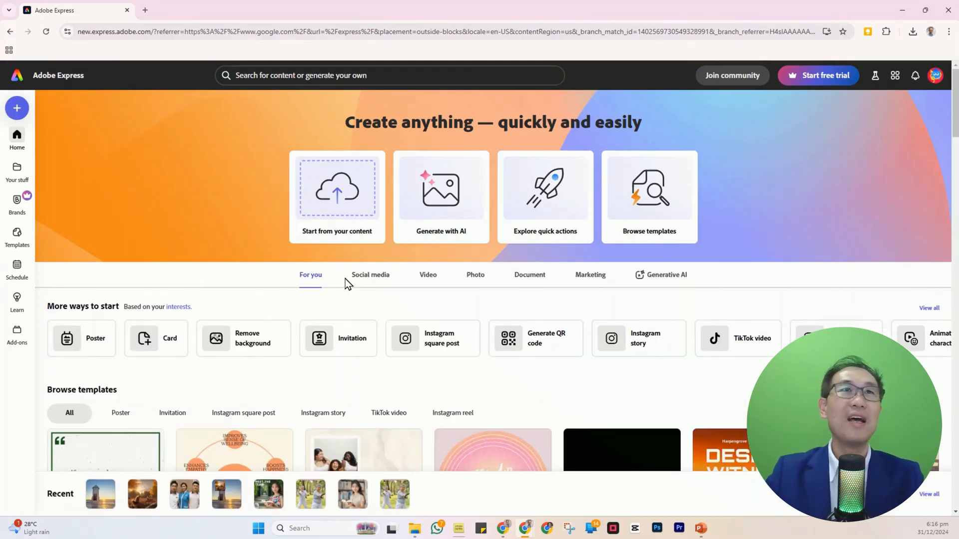
mouse_move(576, 183)
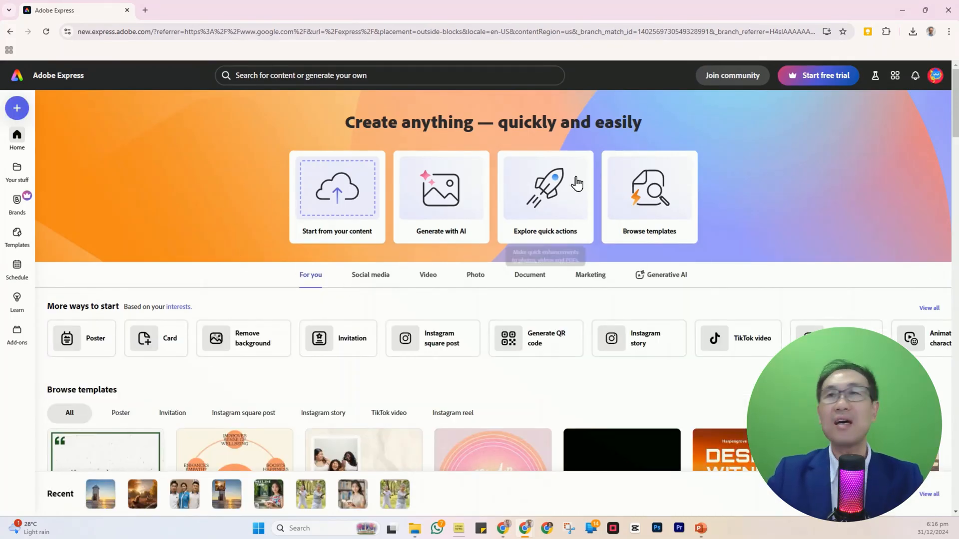
mouse_move(843, 216)
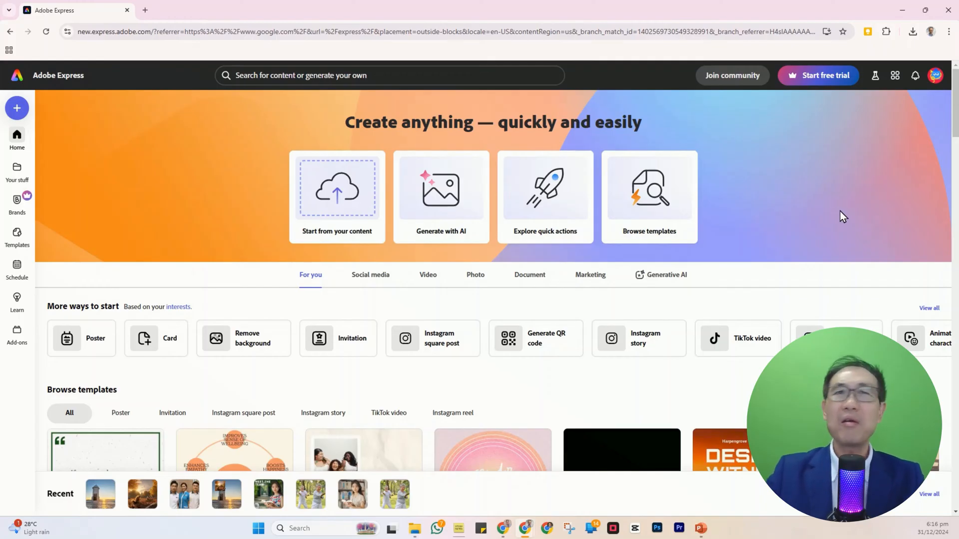
mouse_move(734, 301)
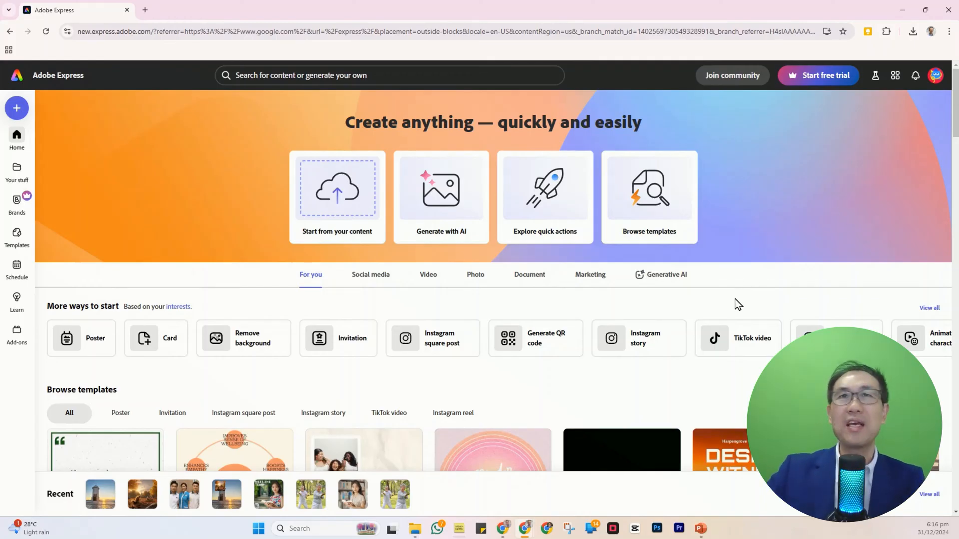
mouse_move(726, 297)
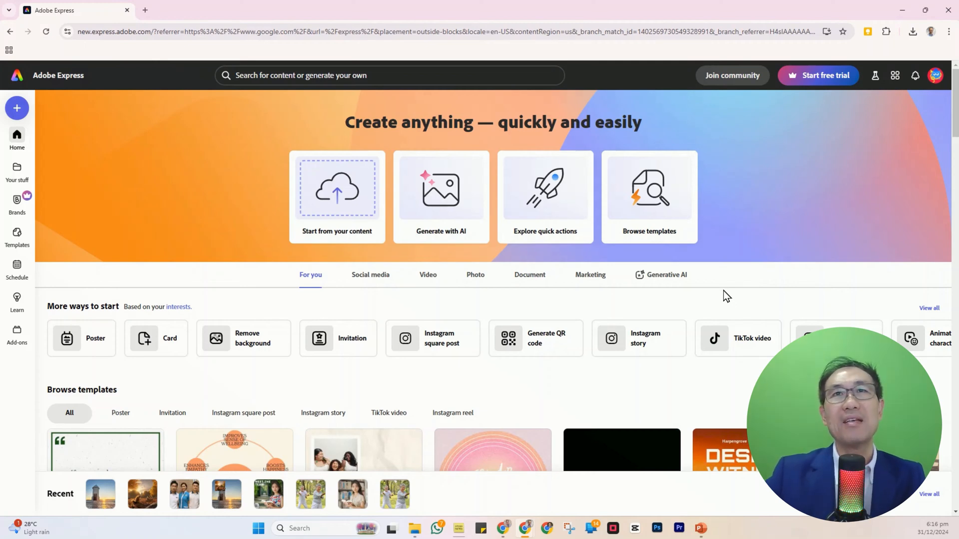
mouse_move(440, 245)
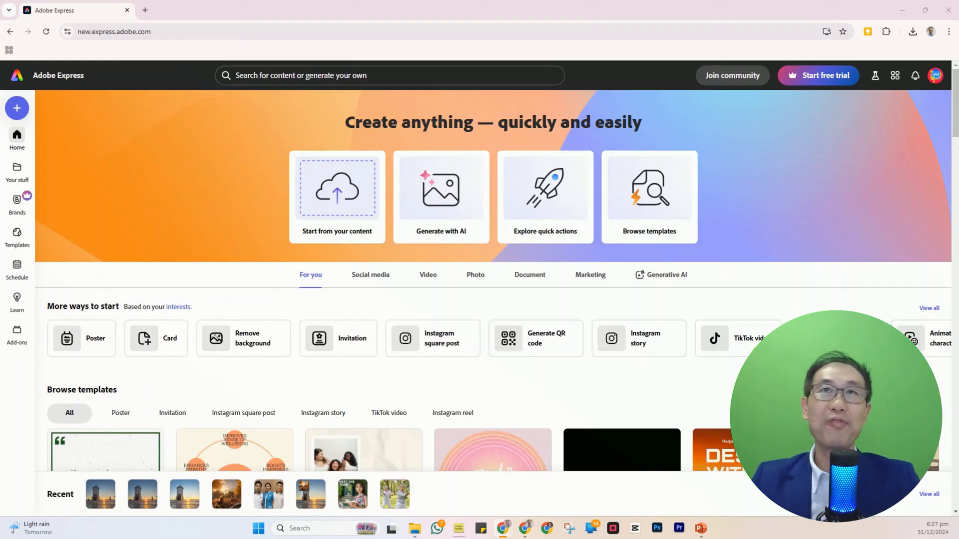
mouse_move(563, 497)
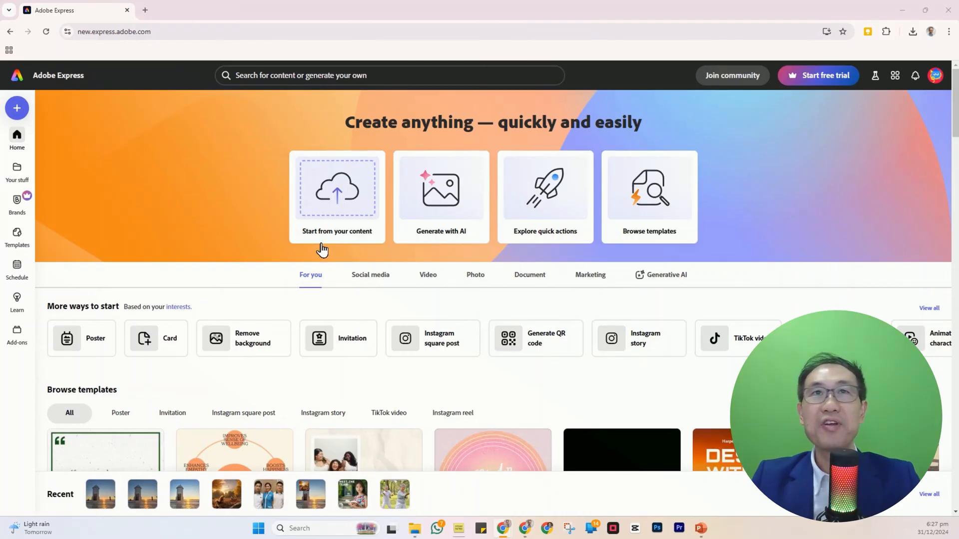
mouse_move(323, 245)
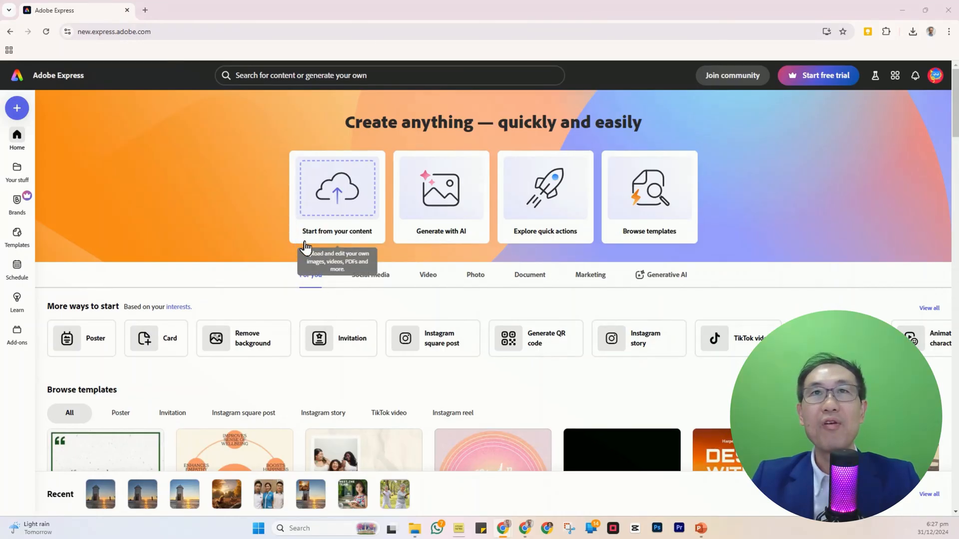
mouse_move(441, 240)
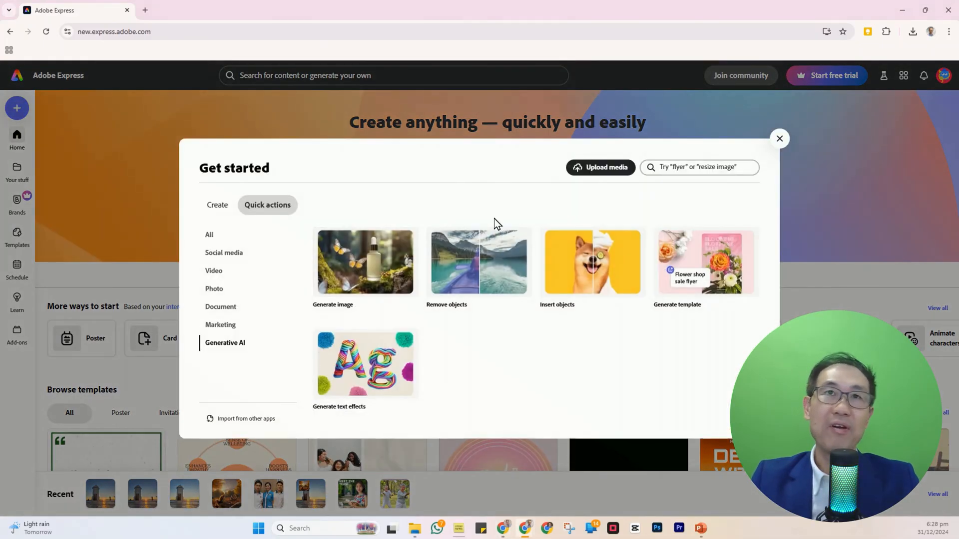
mouse_move(364, 266)
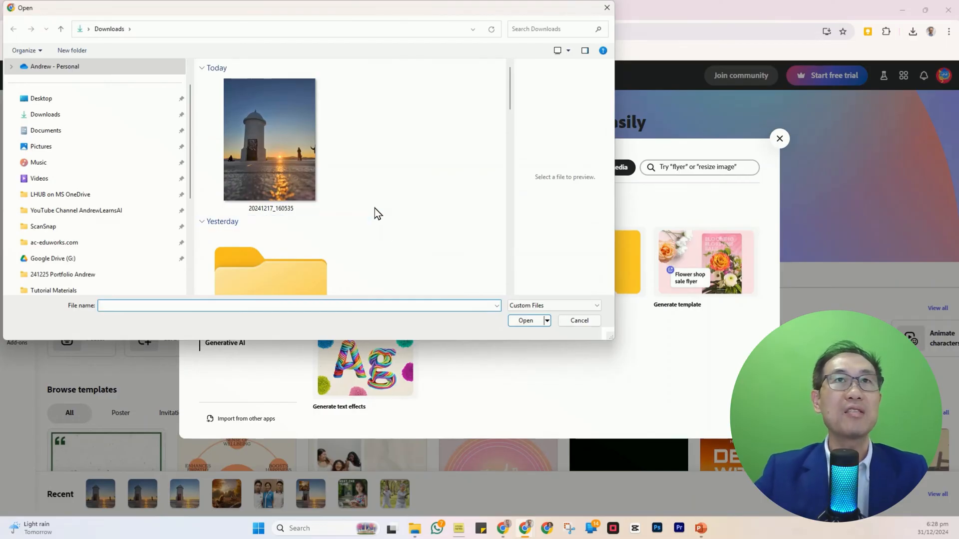
mouse_move(268, 140)
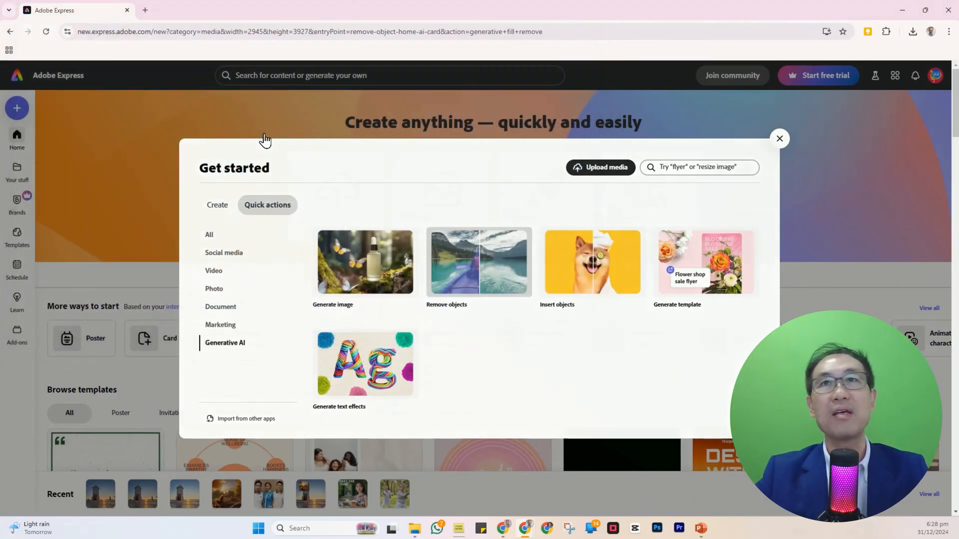
Start Remove object on the lighthouse photo and settle the brush size at about 39
click(478, 263)
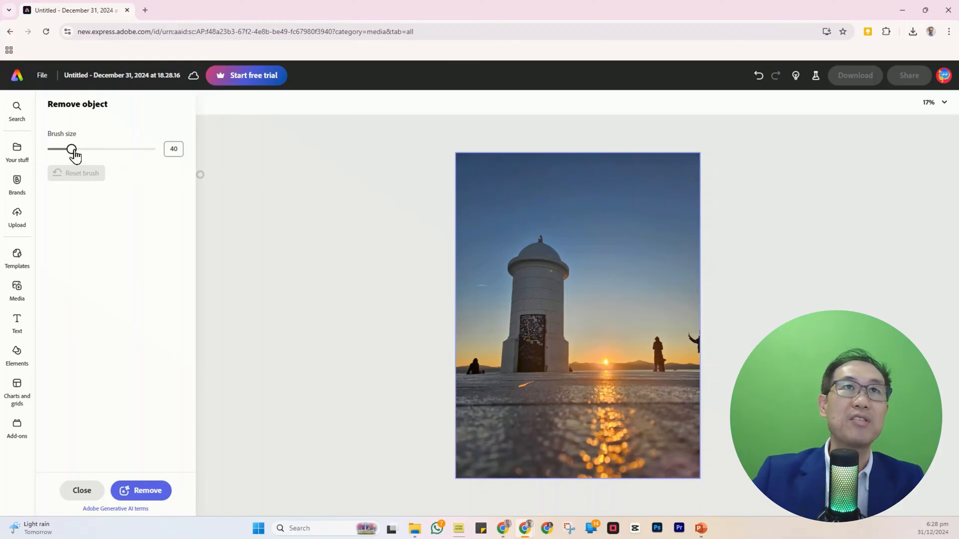
drag(71, 149, 150, 148)
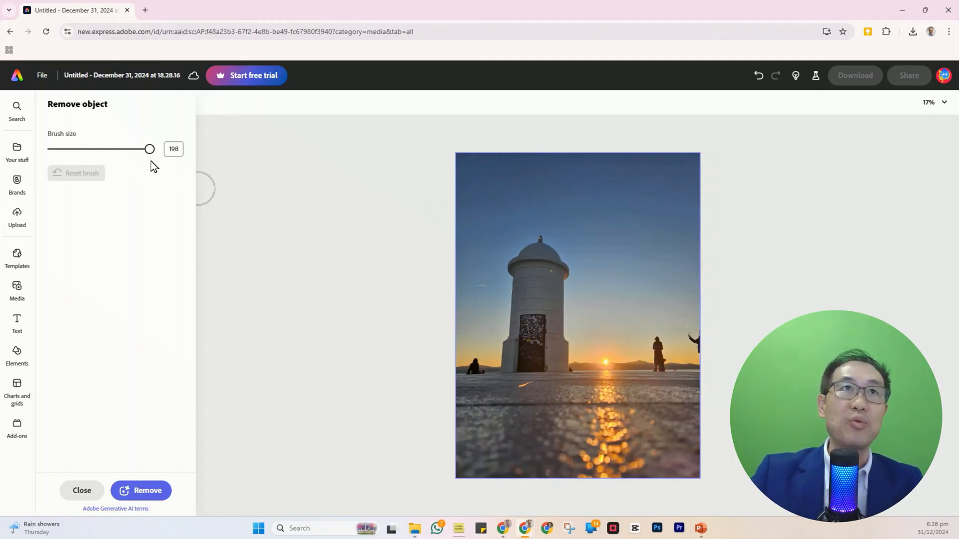
drag(150, 149, 58, 149)
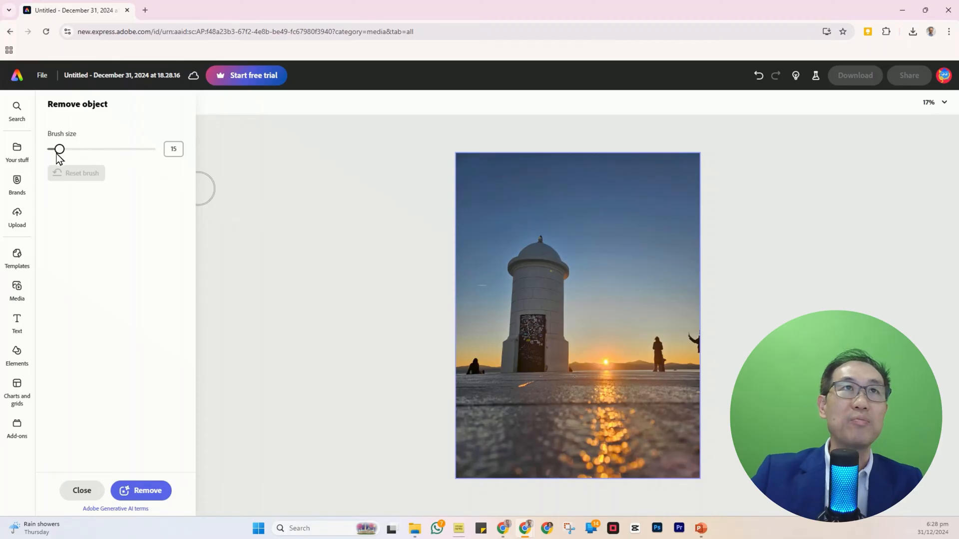
drag(59, 149, 62, 149)
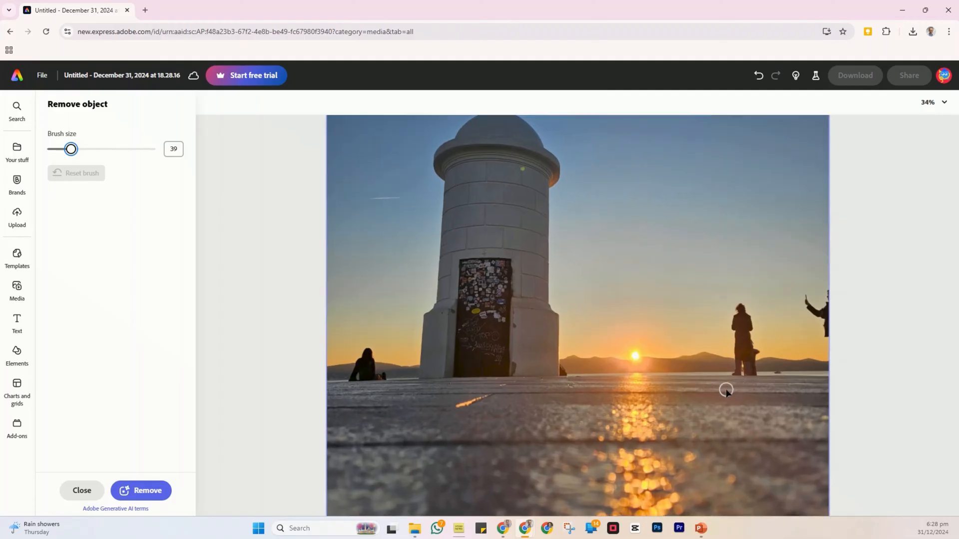
mouse_move(728, 397)
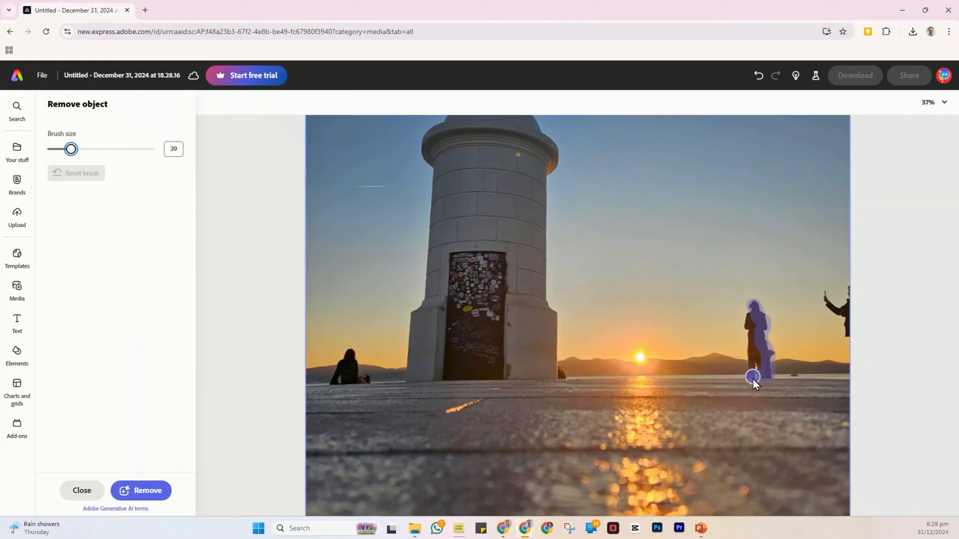
Brush over the standing person and the seated person on the left for removal
drag(753, 376, 753, 337)
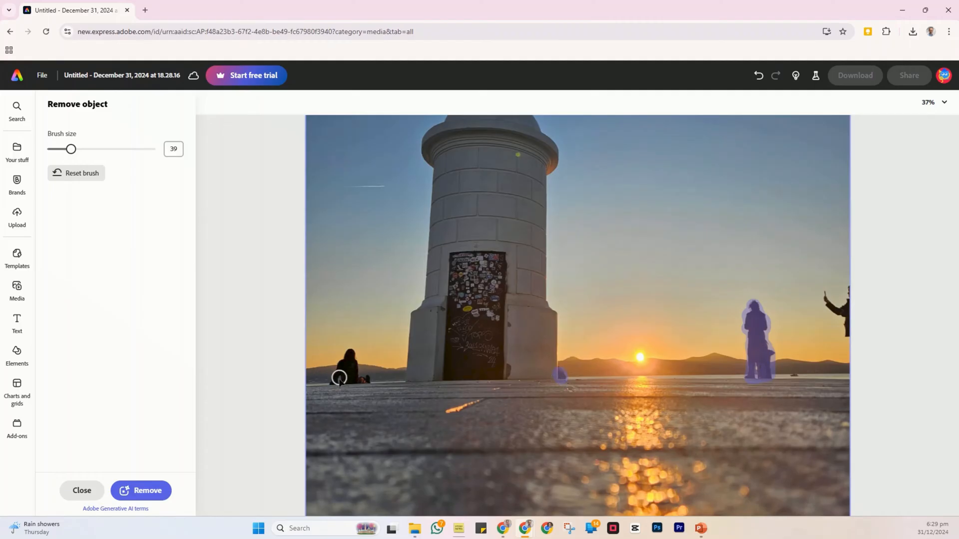
drag(340, 376, 349, 355)
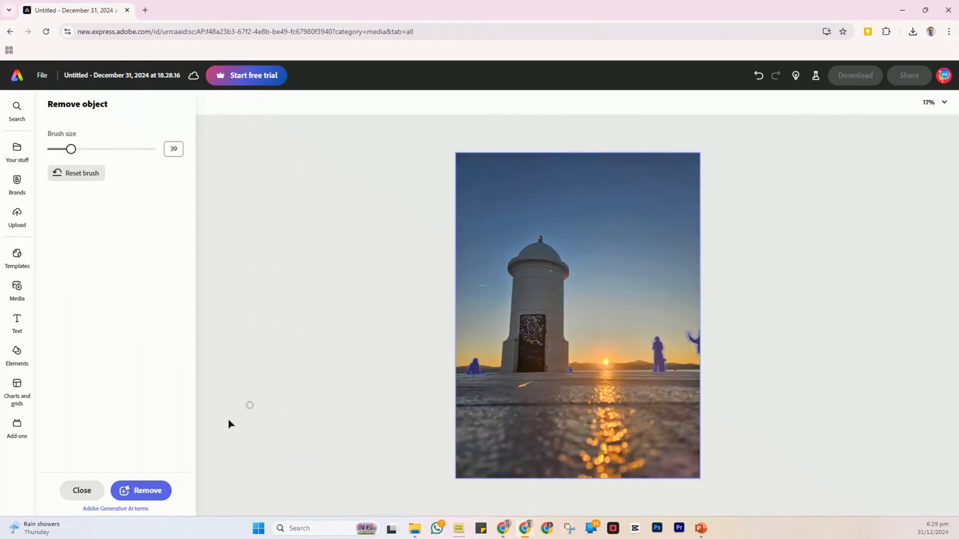
click(146, 491)
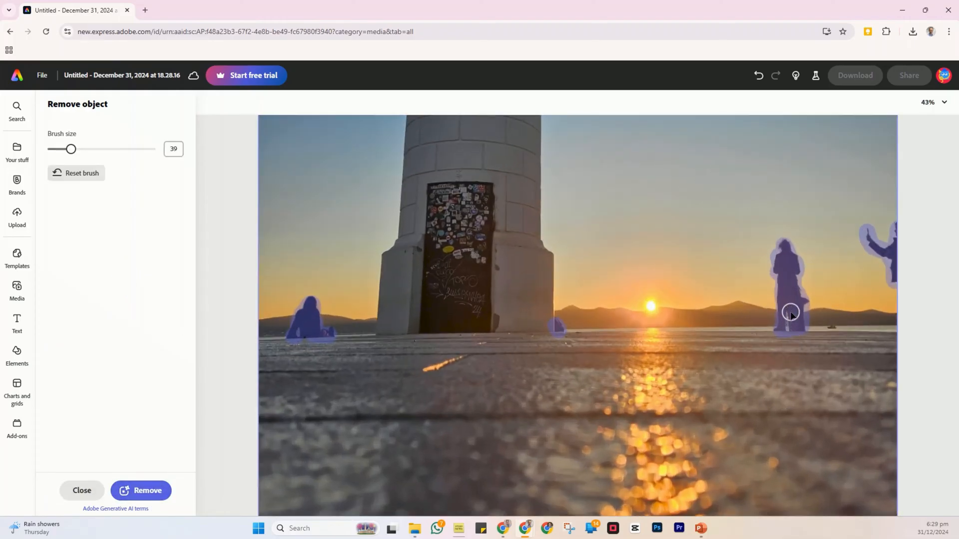
Run Remove to erase the brushed people from the waterfront
click(139, 495)
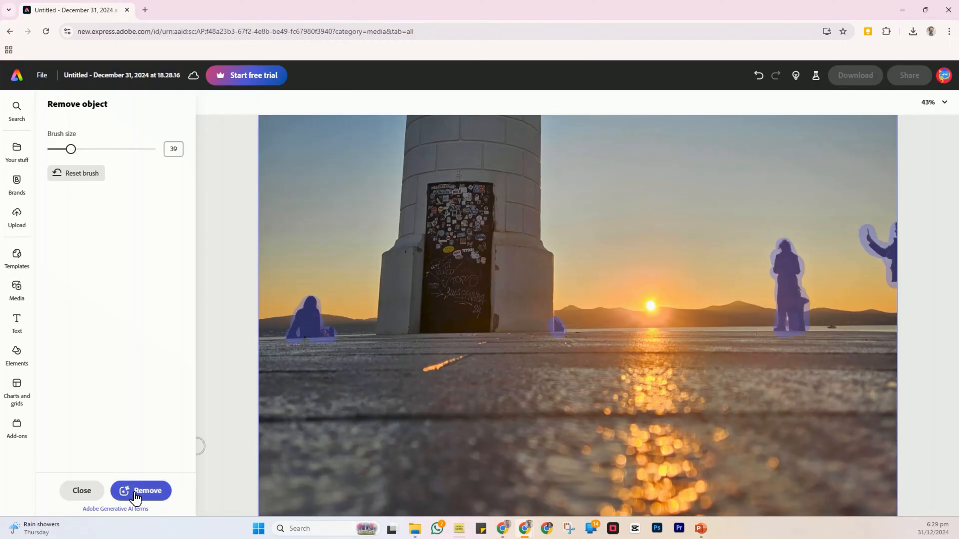
click(139, 491)
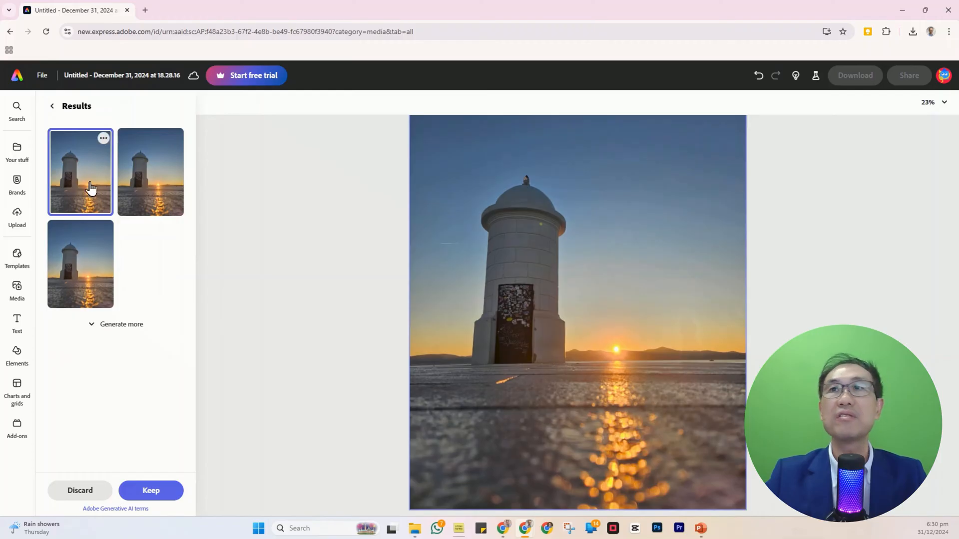
Preview the three cleanup results and settle on the second variation
click(80, 263)
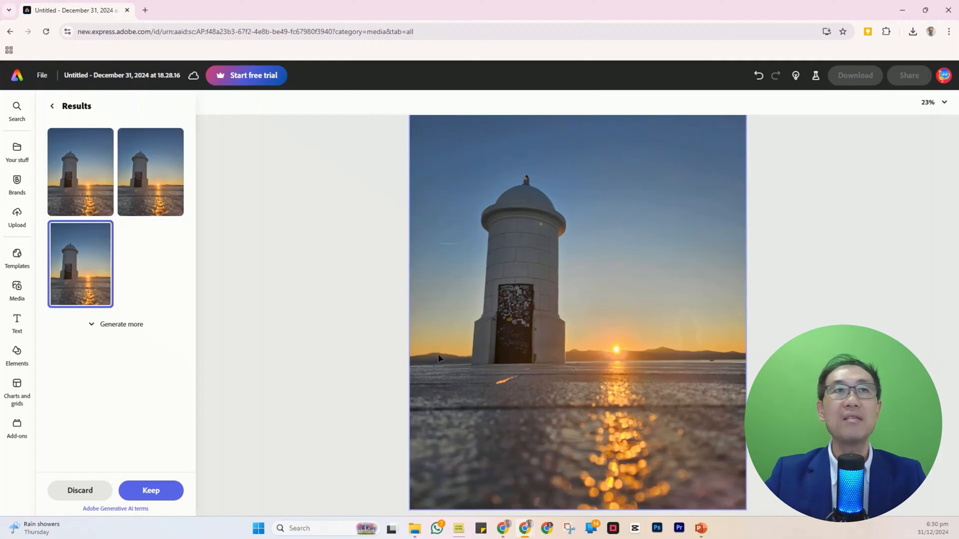
click(151, 171)
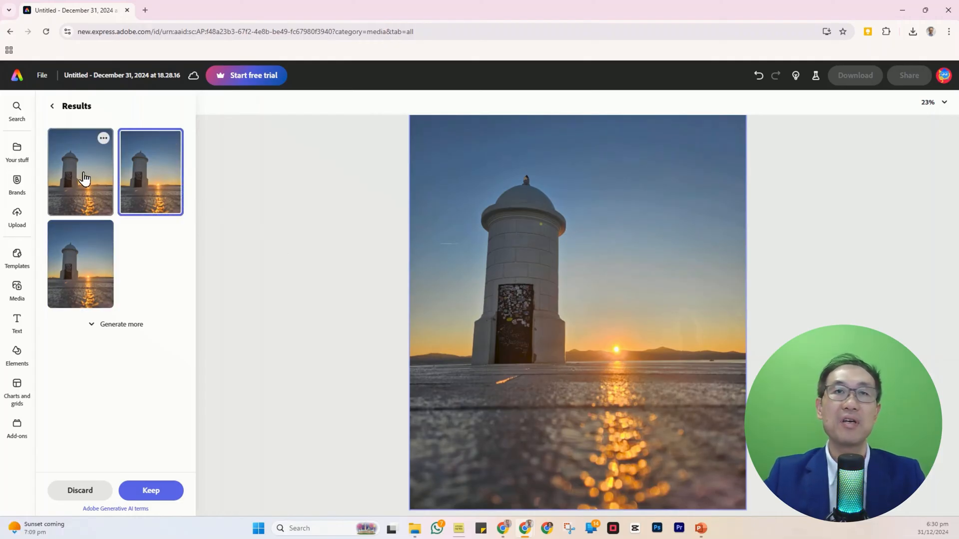
click(80, 172)
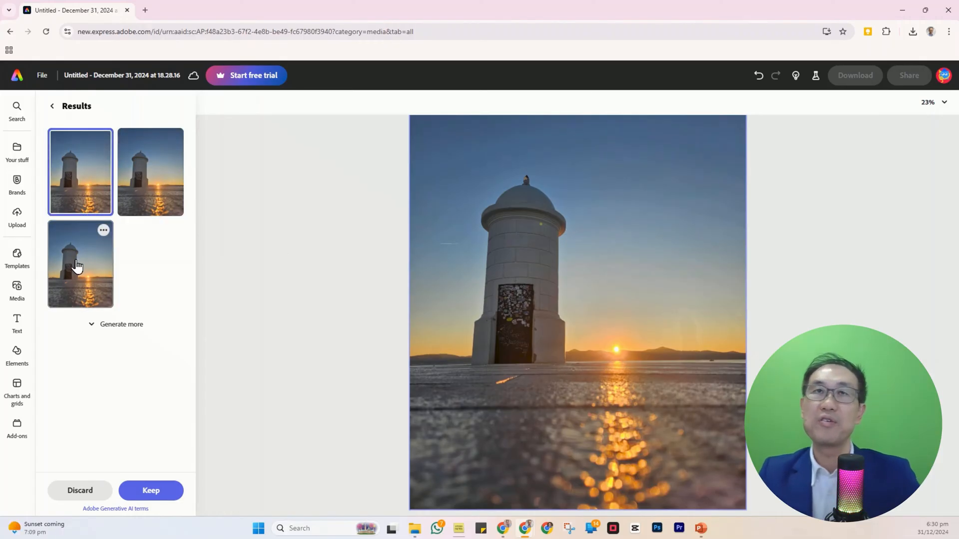
click(150, 172)
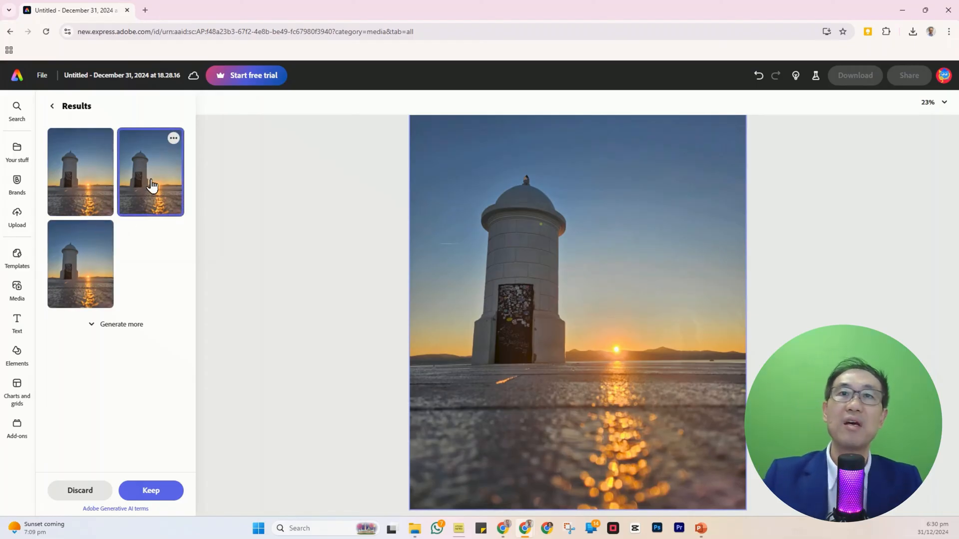
mouse_move(189, 225)
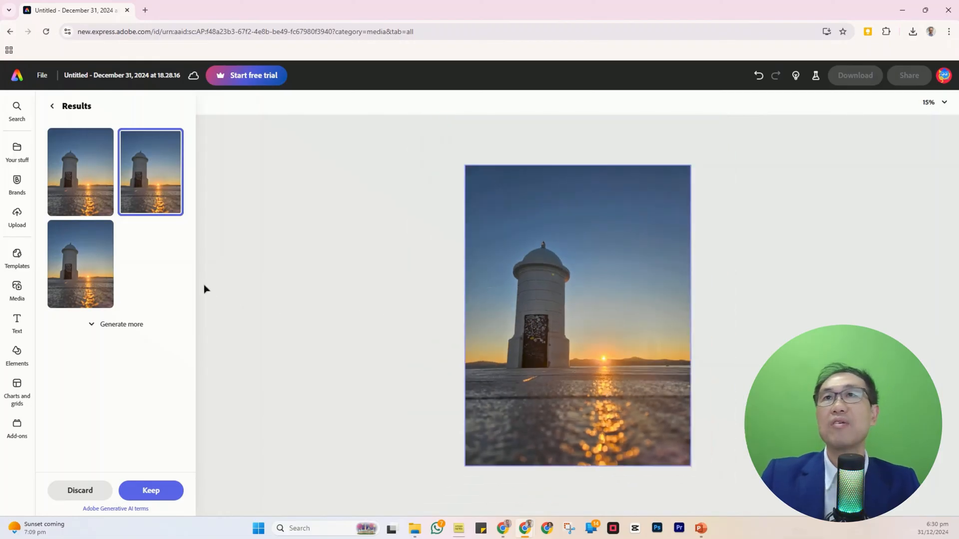
mouse_move(606, 222)
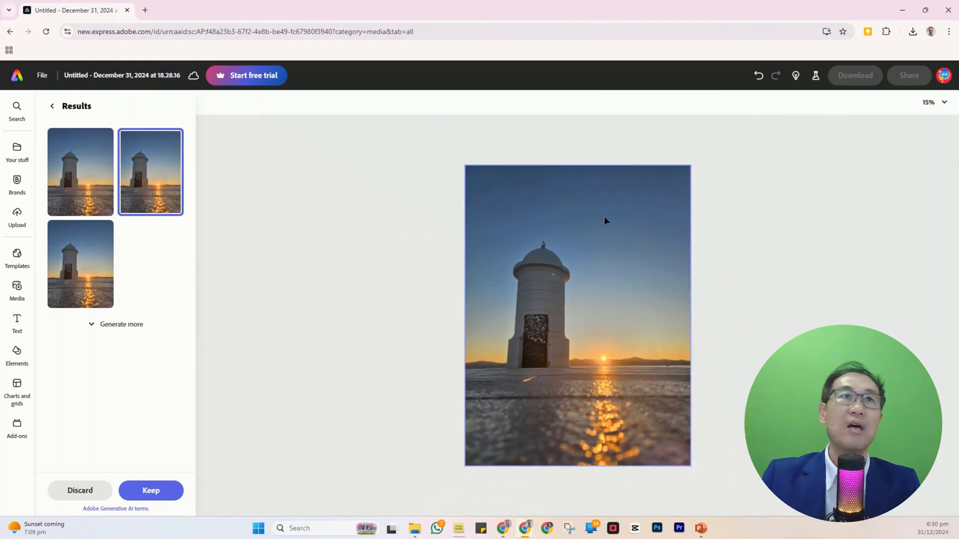
mouse_move(147, 419)
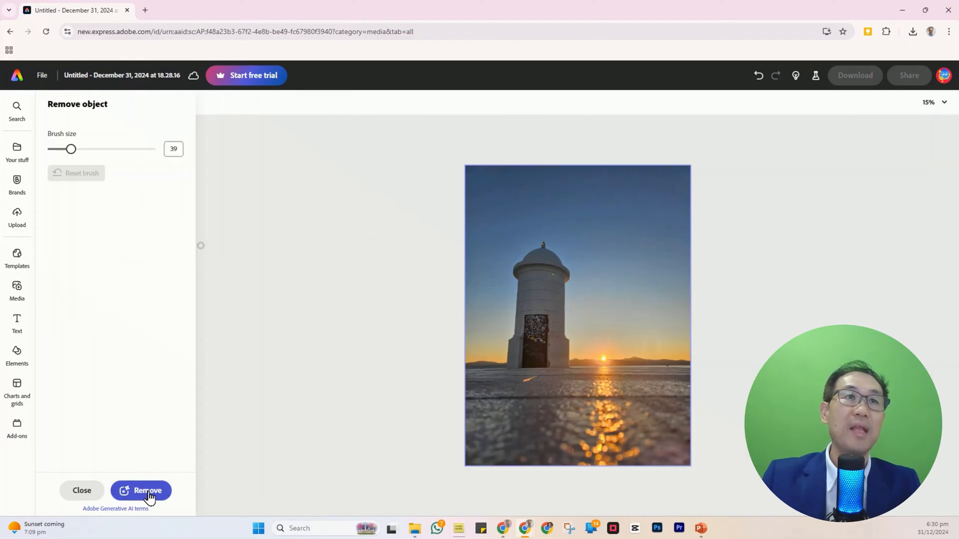
In Adjustments, set brightness 59, contrast 17 and highlights 50
click(81, 491)
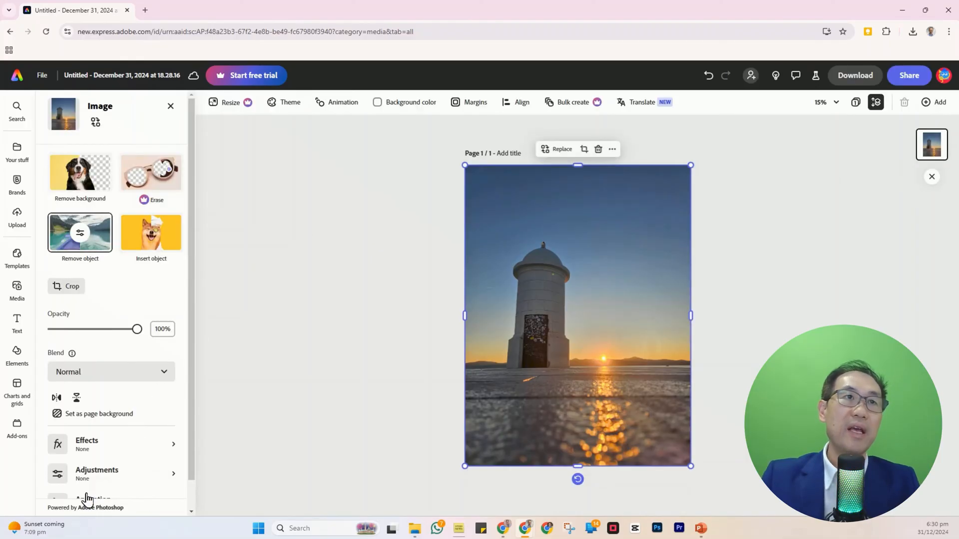
scroll(down, 3)
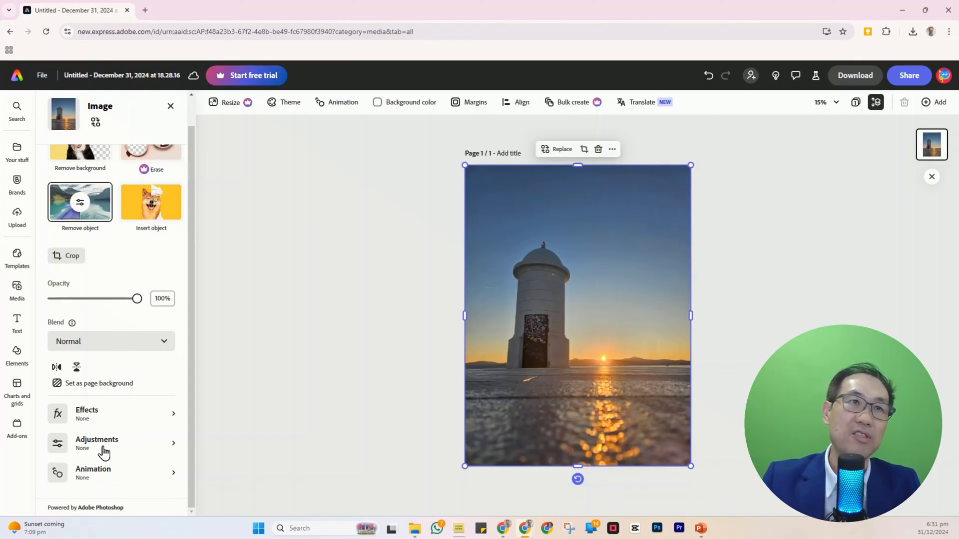
click(97, 443)
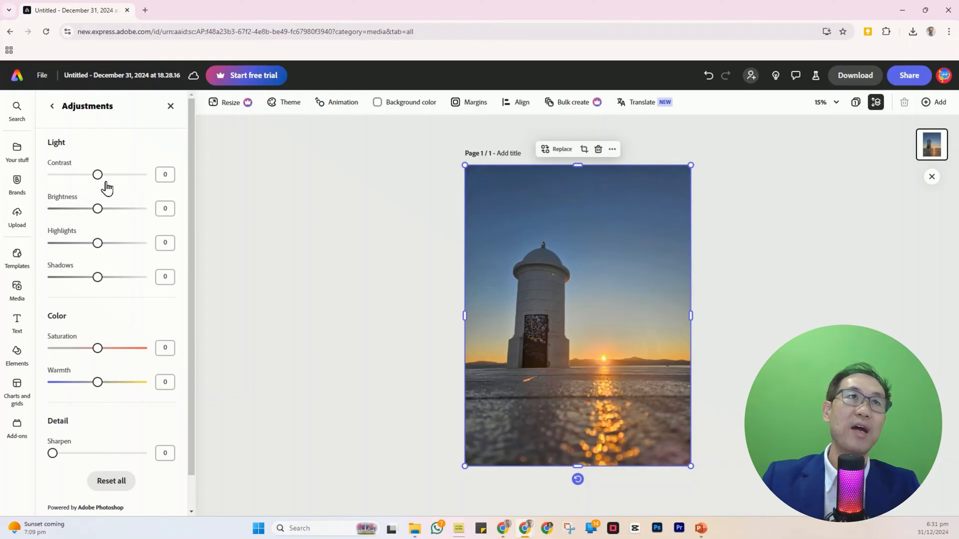
drag(97, 209, 108, 209)
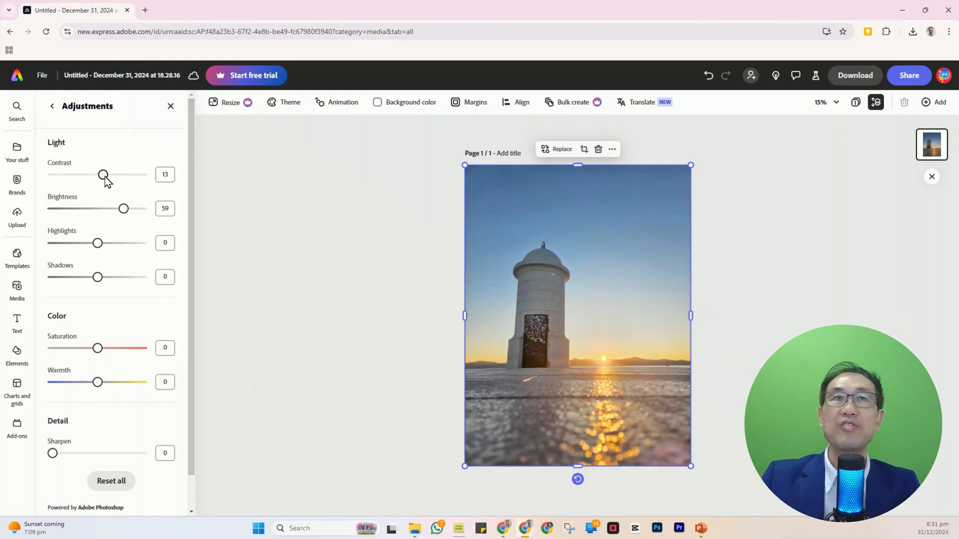
drag(103, 174, 105, 174)
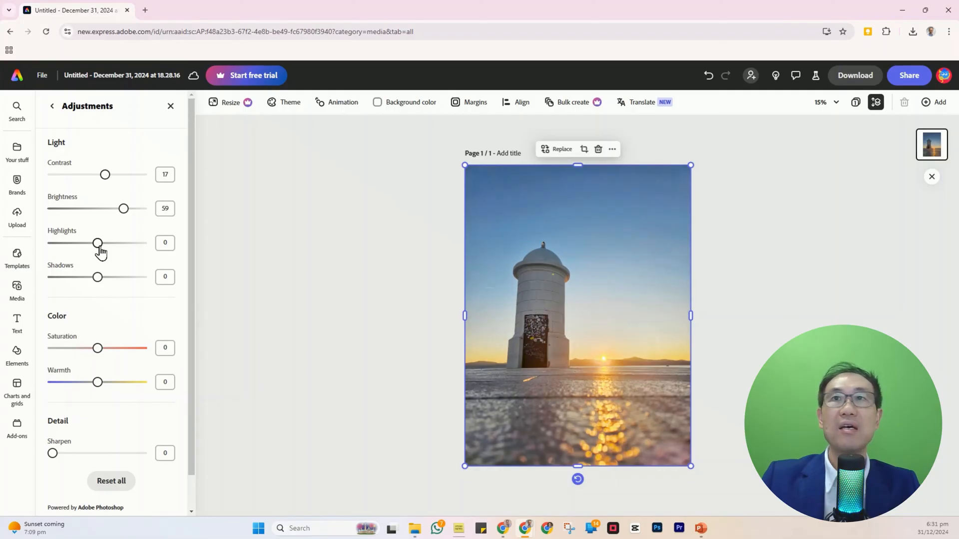
drag(97, 243, 121, 242)
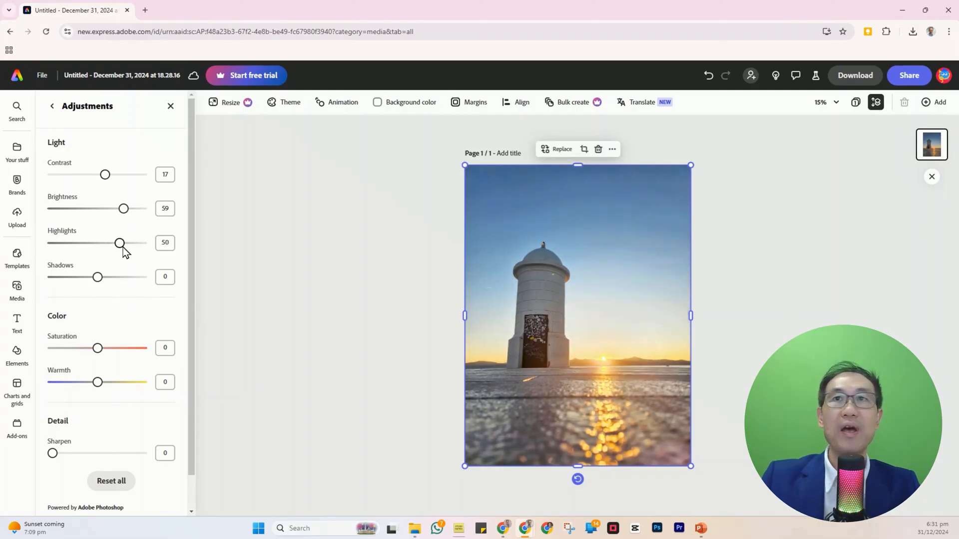
Set shadows −50, saturation 16 and warmth 17
drag(97, 276, 82, 276)
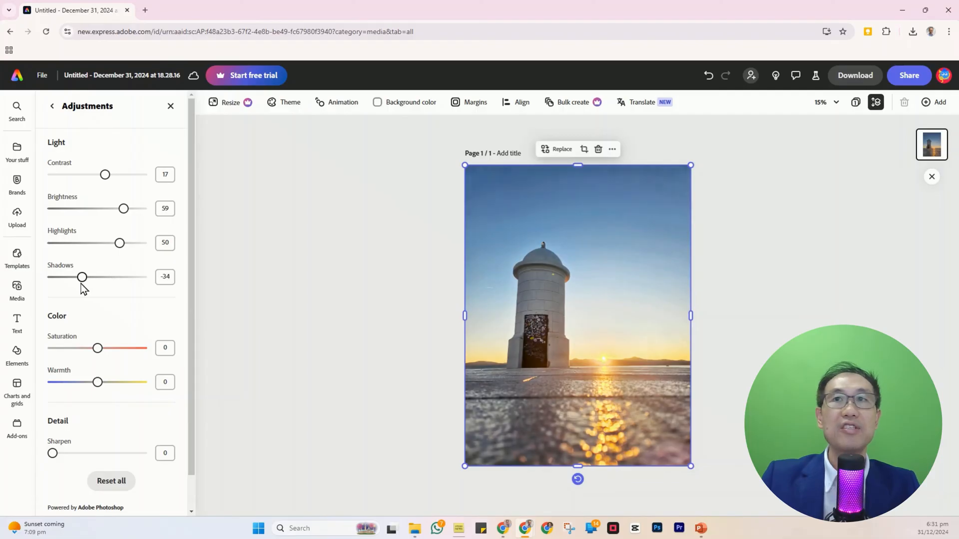
drag(82, 277, 77, 277)
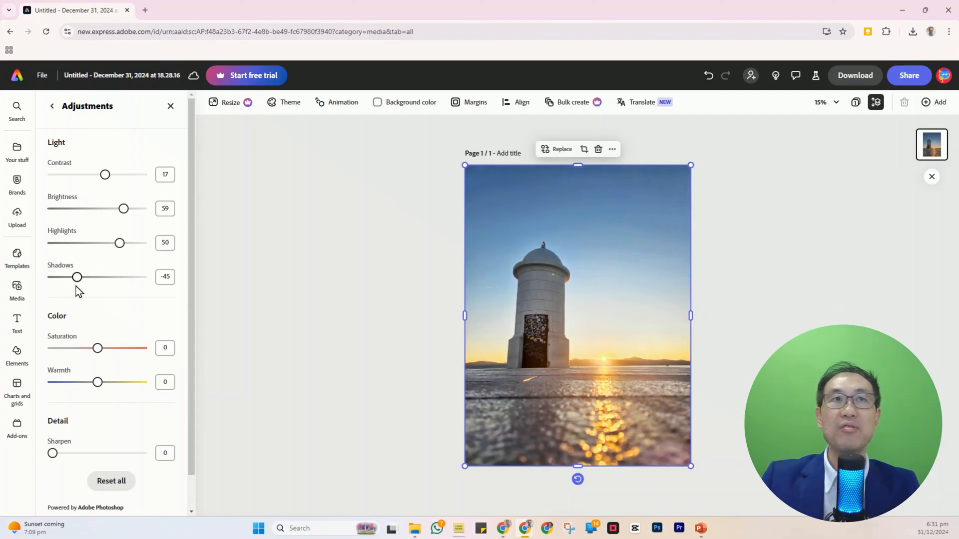
drag(77, 277, 75, 277)
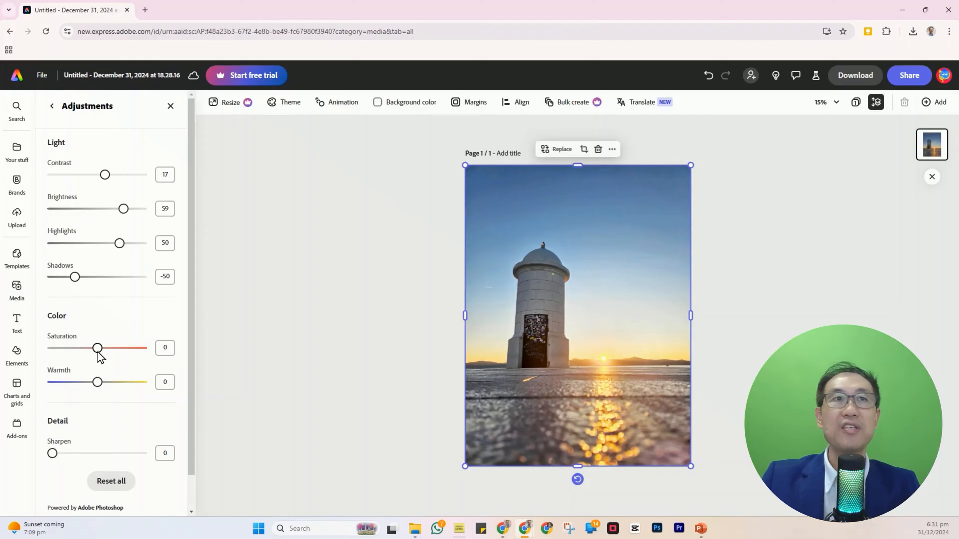
drag(97, 348, 105, 347)
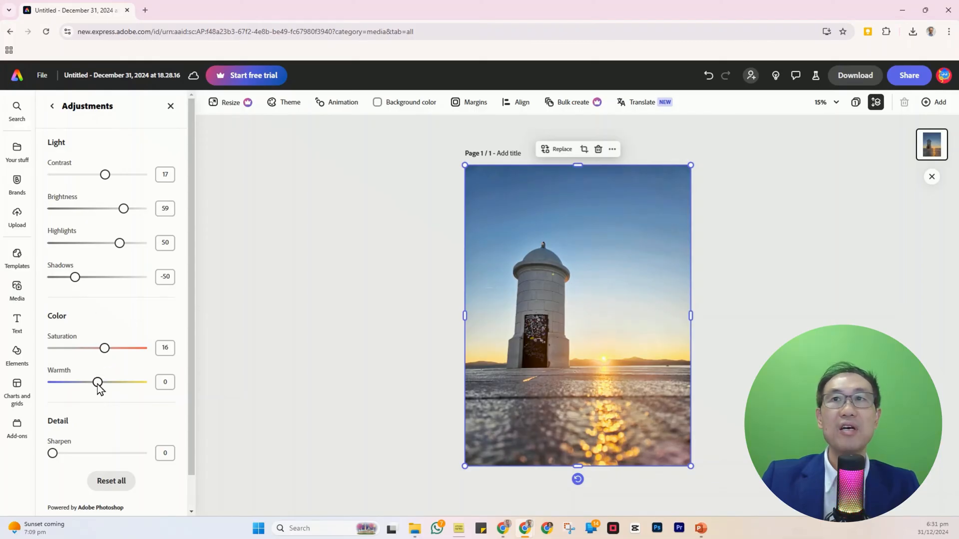
drag(98, 383, 104, 383)
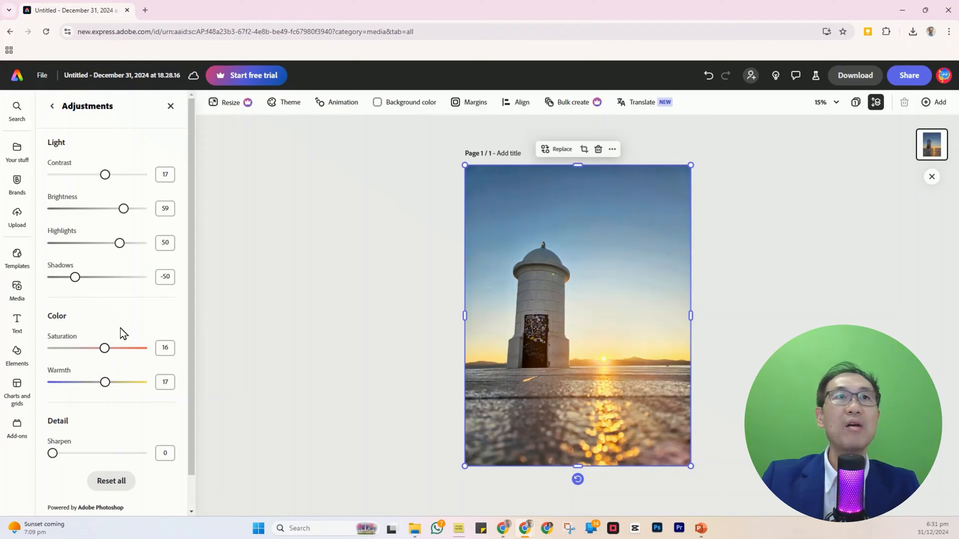
drag(122, 208, 125, 208)
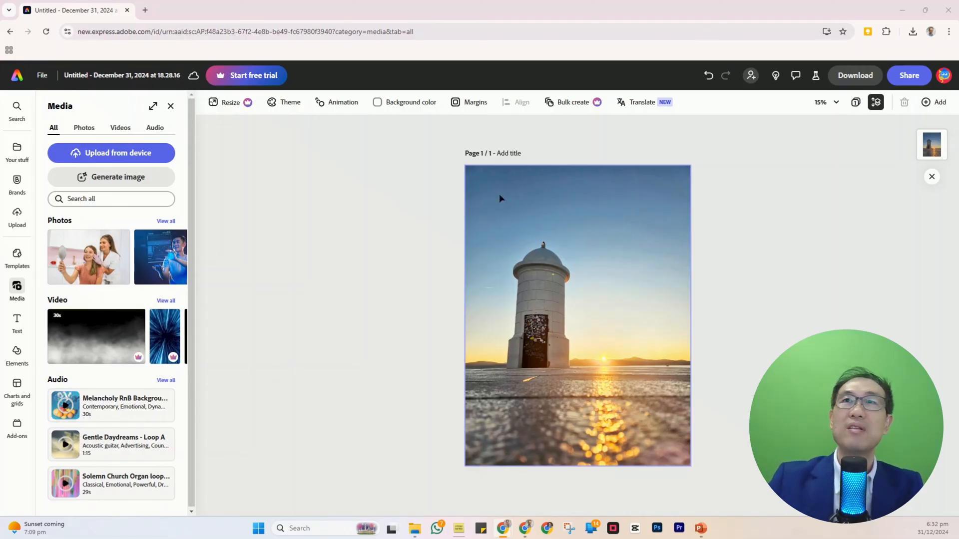
mouse_move(658, 451)
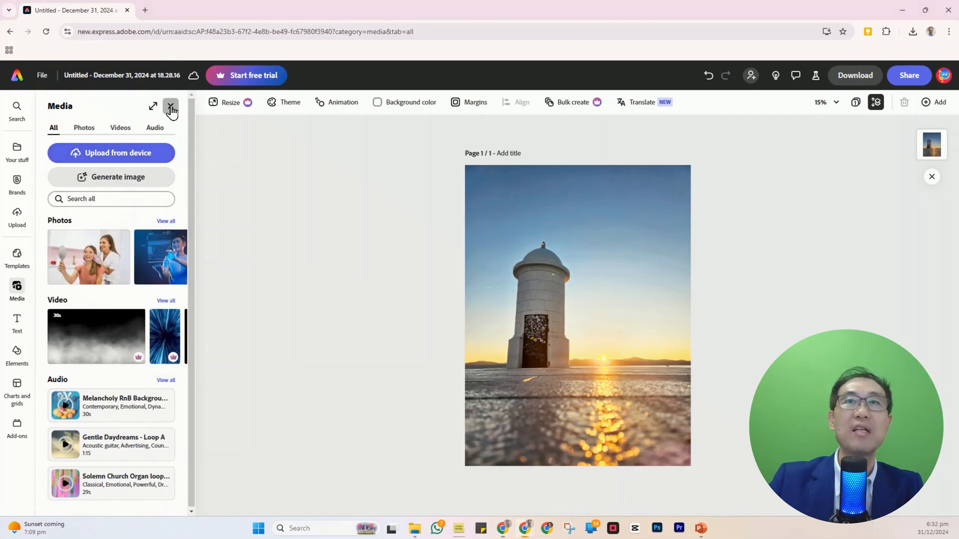
Close the Media panel and select the lighthouse photo to show its image tools
click(172, 106)
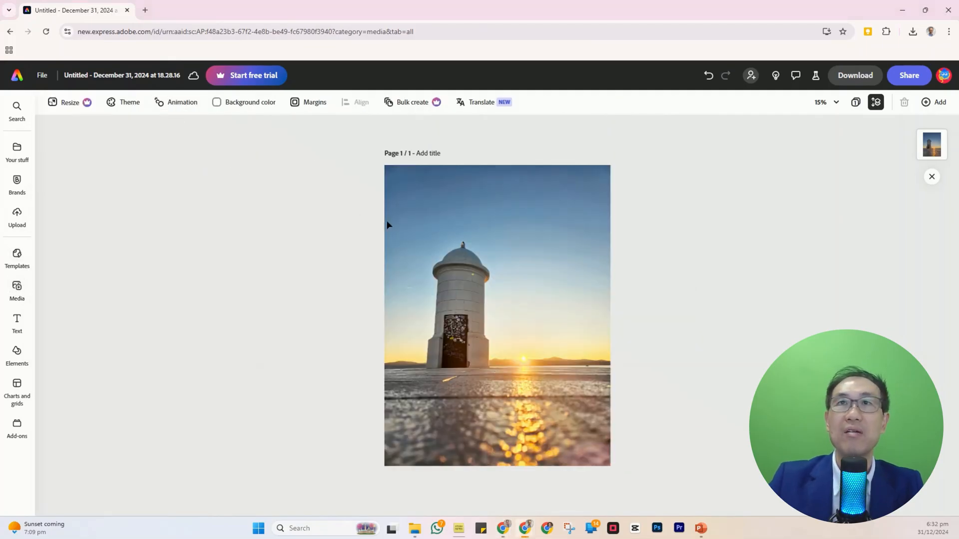
click(496, 315)
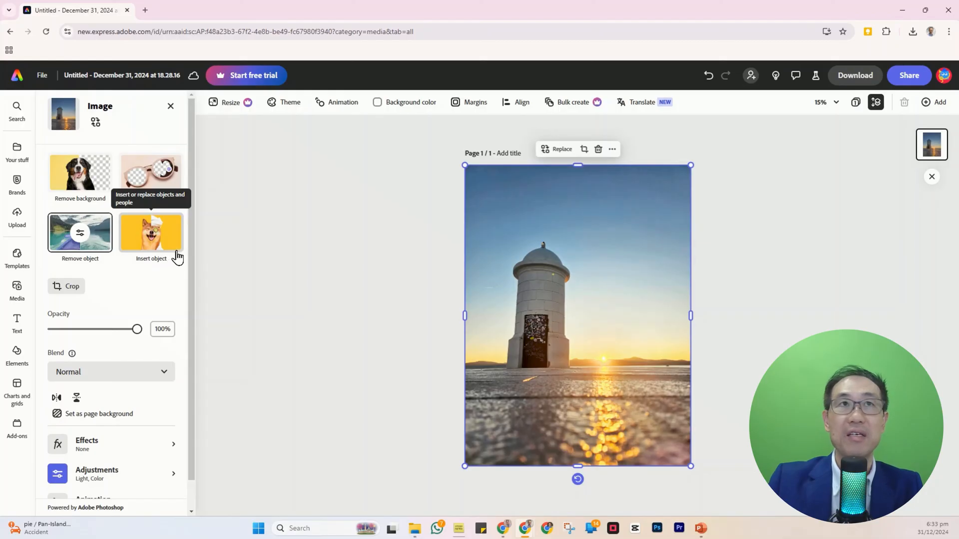
Insert object described as 'Seagull' over the brushed sky right of the lighthouse
click(151, 237)
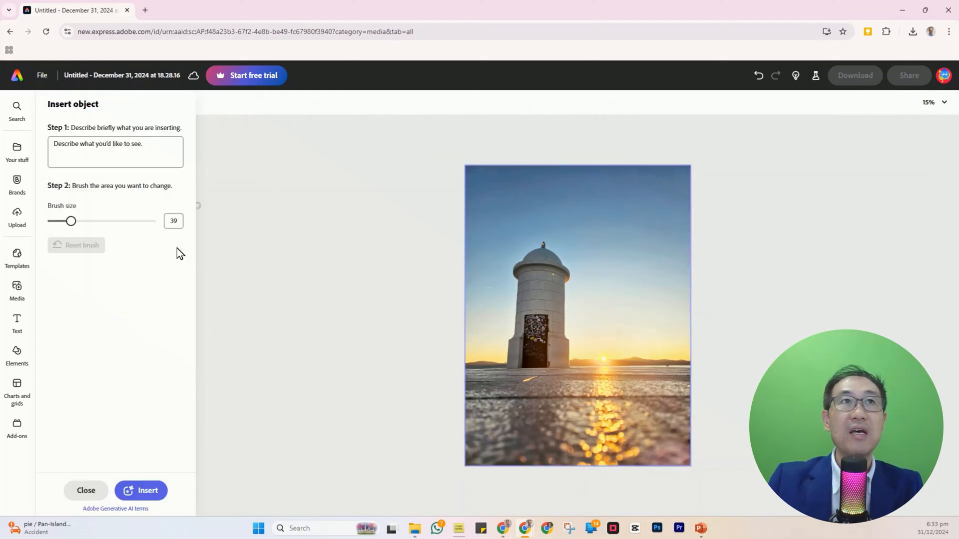
click(115, 152)
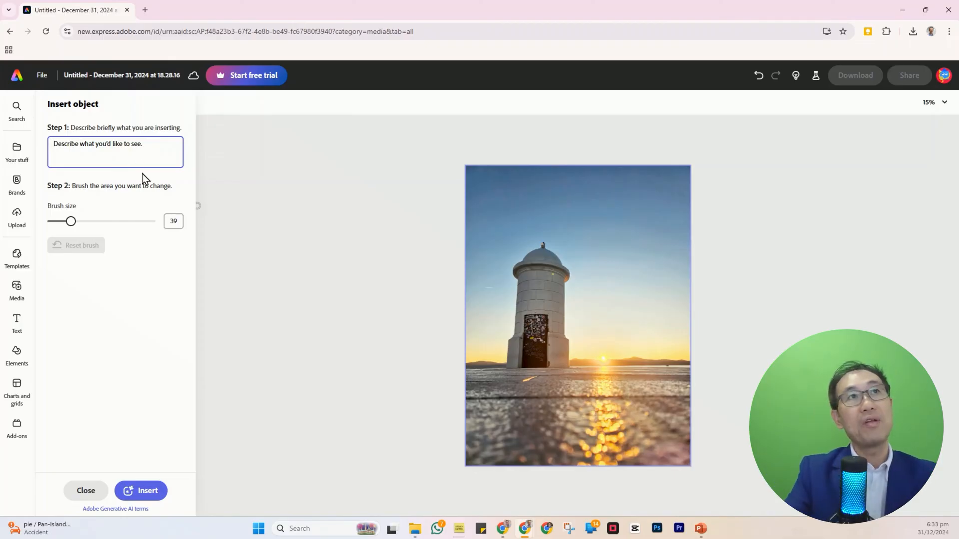
text(Seagull soaring in the sky)
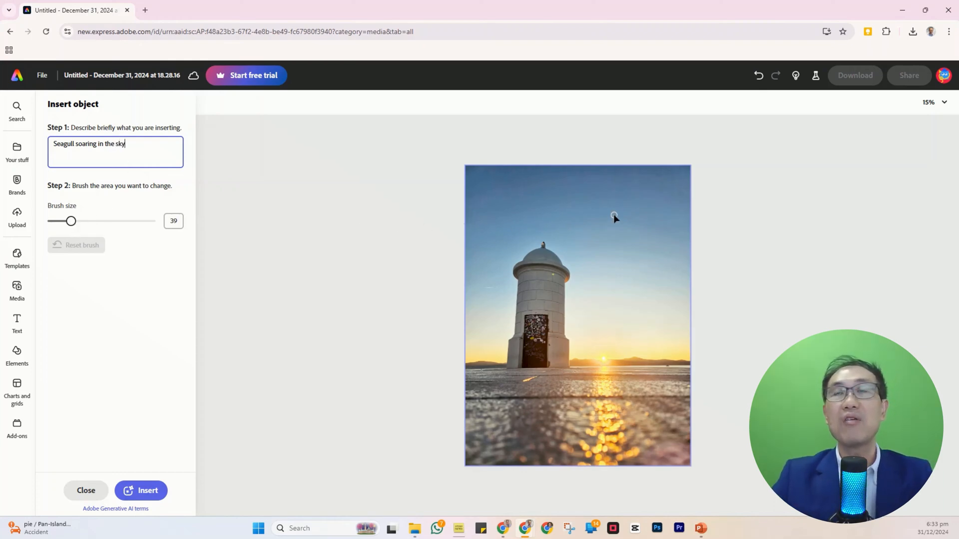
mouse_move(630, 211)
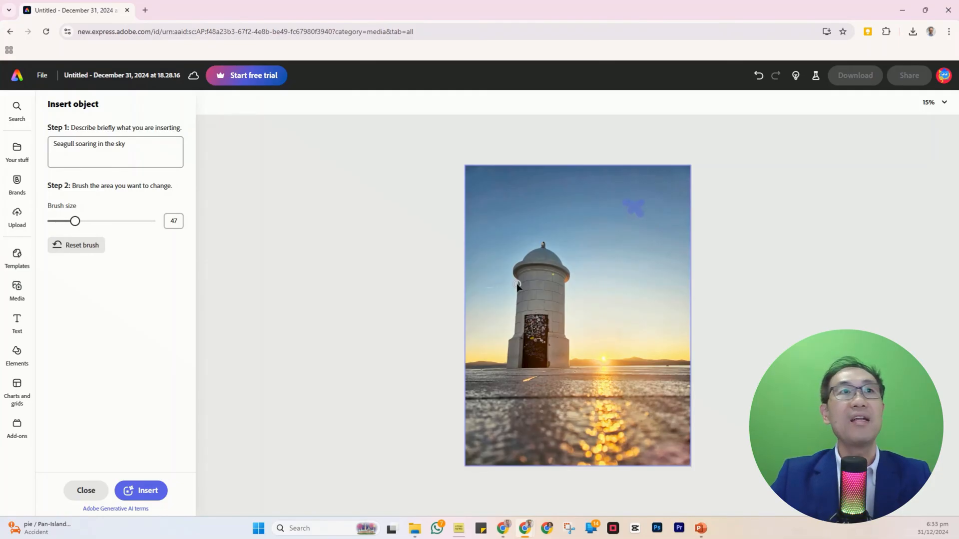
click(148, 491)
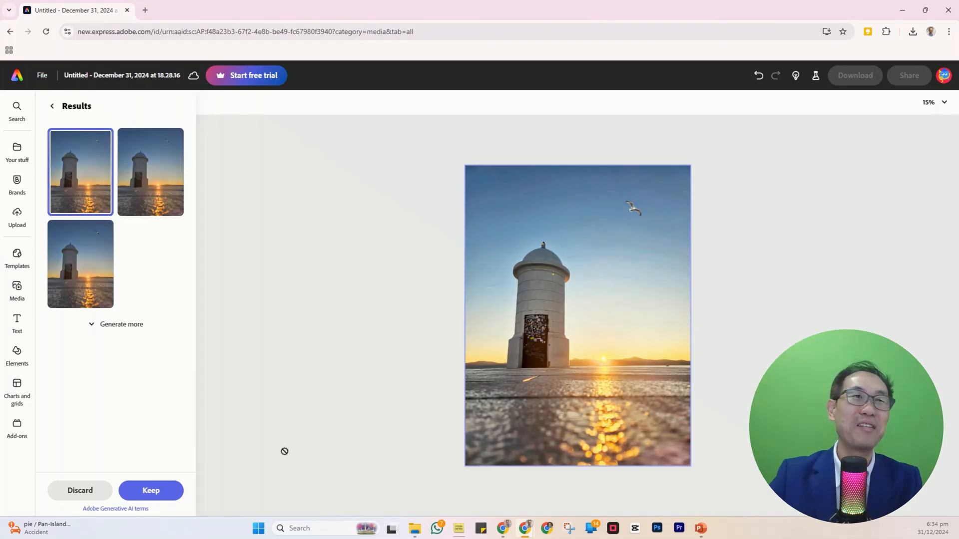
mouse_move(165, 468)
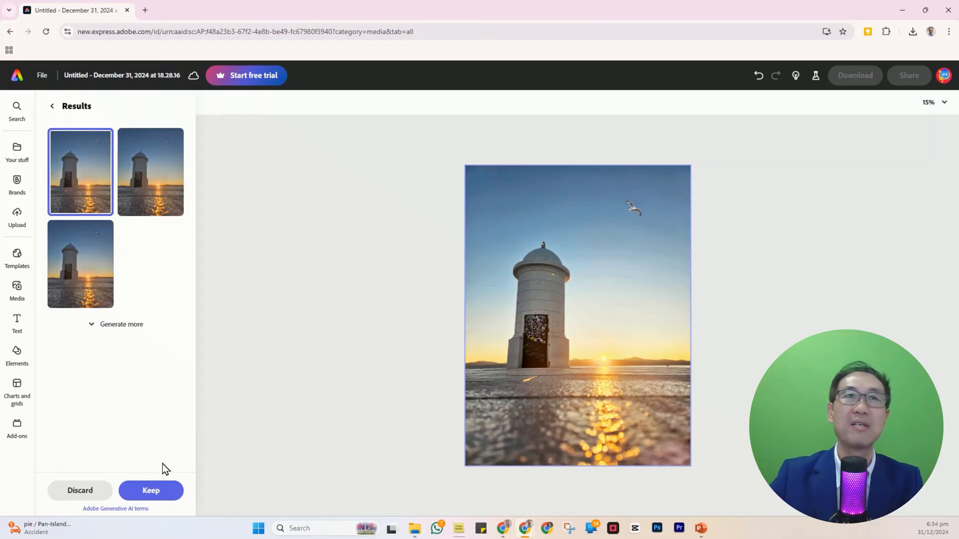
Keep the first generated seagull variation in the sky
click(151, 491)
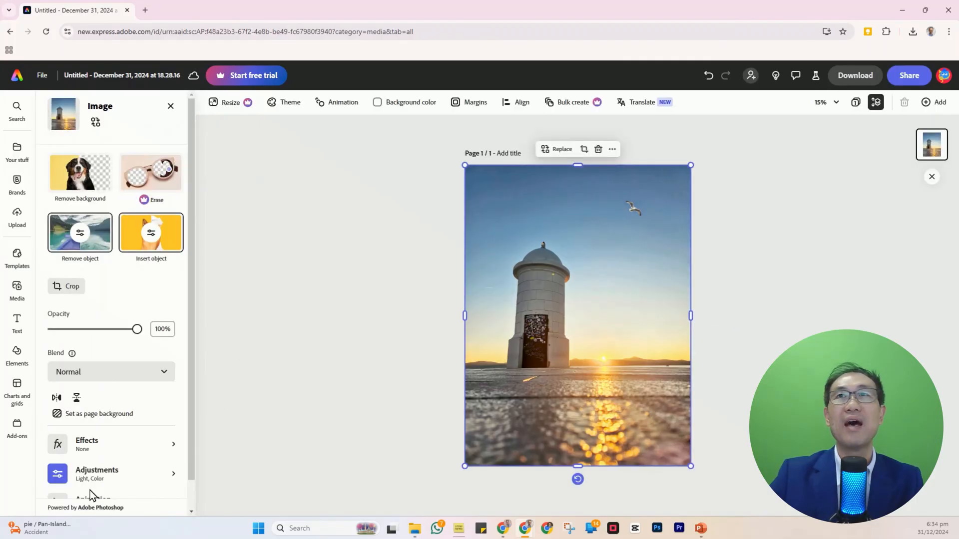
mouse_move(127, 486)
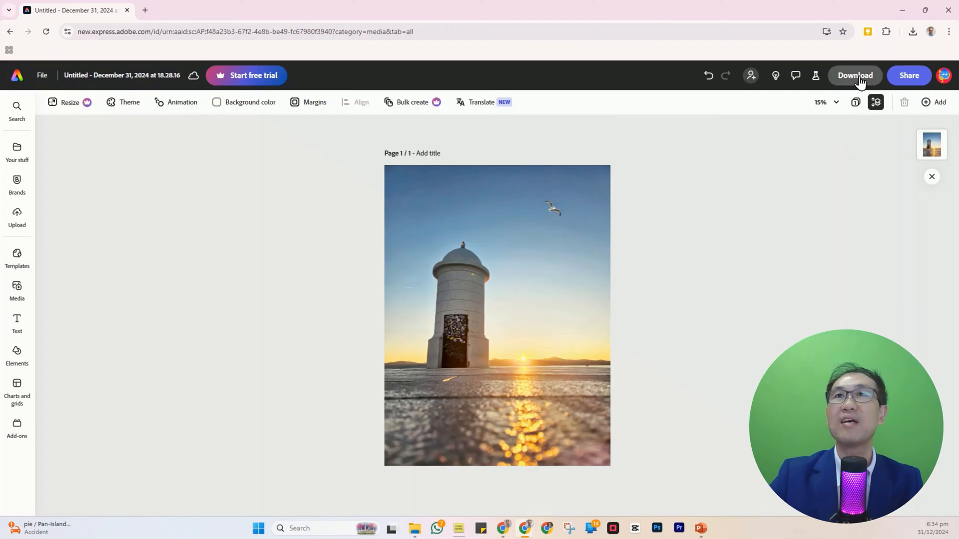
mouse_move(855, 75)
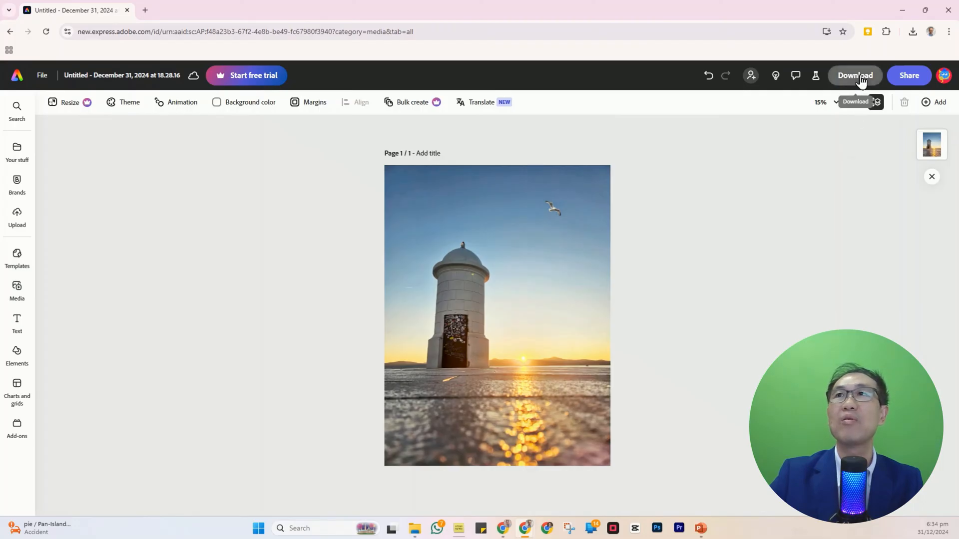
Download the lighthouse design as a PNG (Best for images) file
click(854, 75)
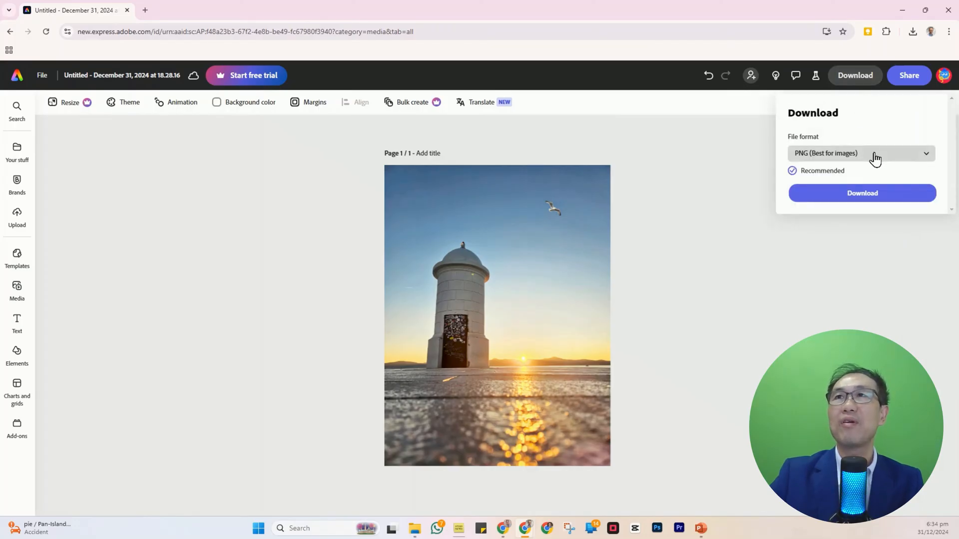
click(860, 153)
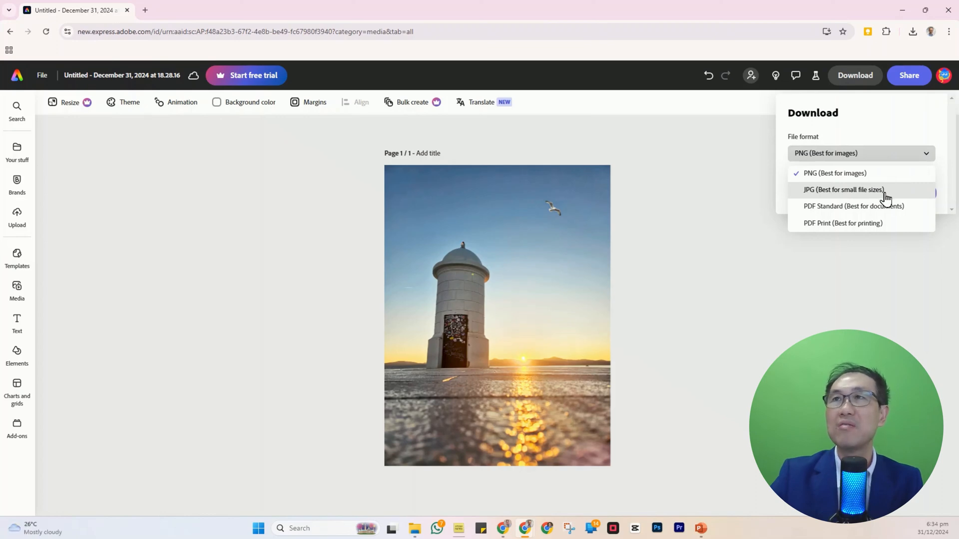
mouse_move(879, 223)
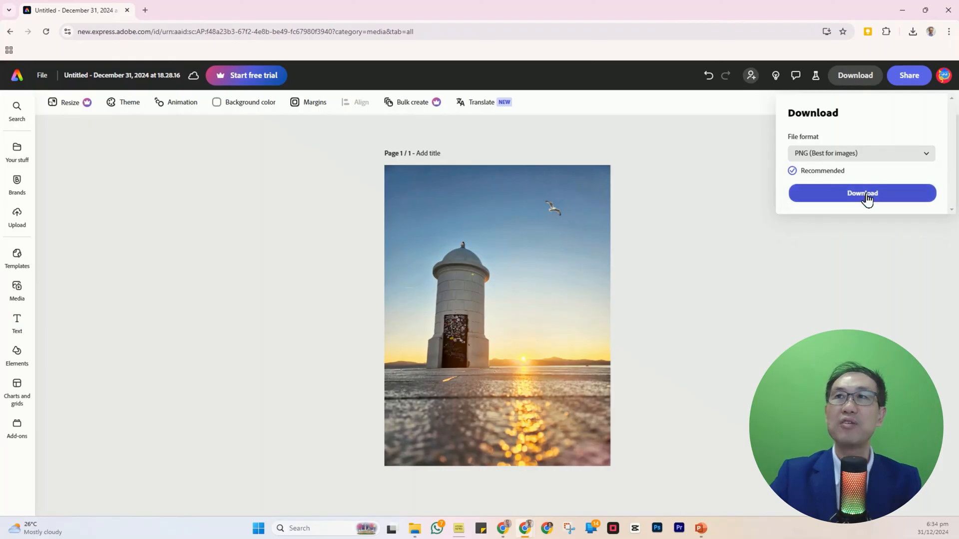
click(861, 193)
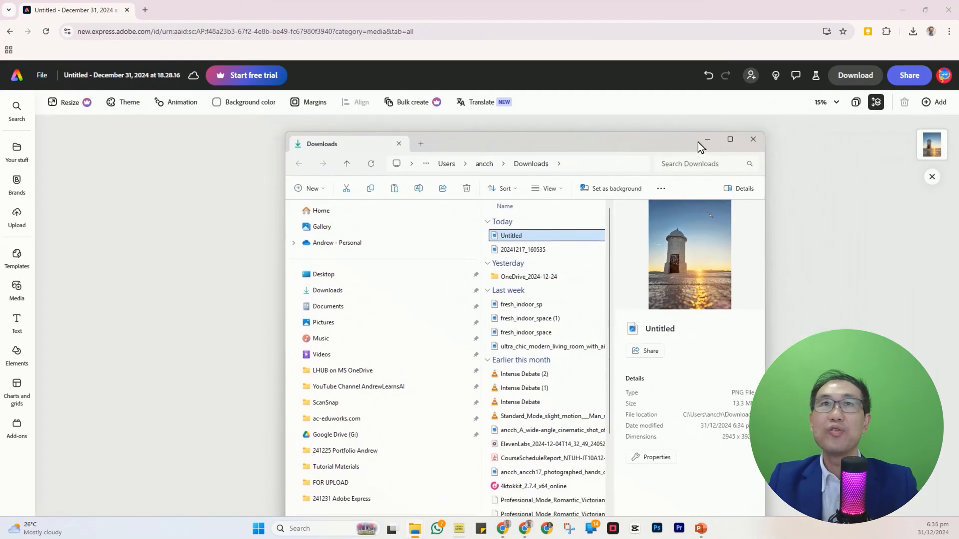
Show Downloads as extra large icons and view the edited PNG beside the original JPG
click(729, 138)
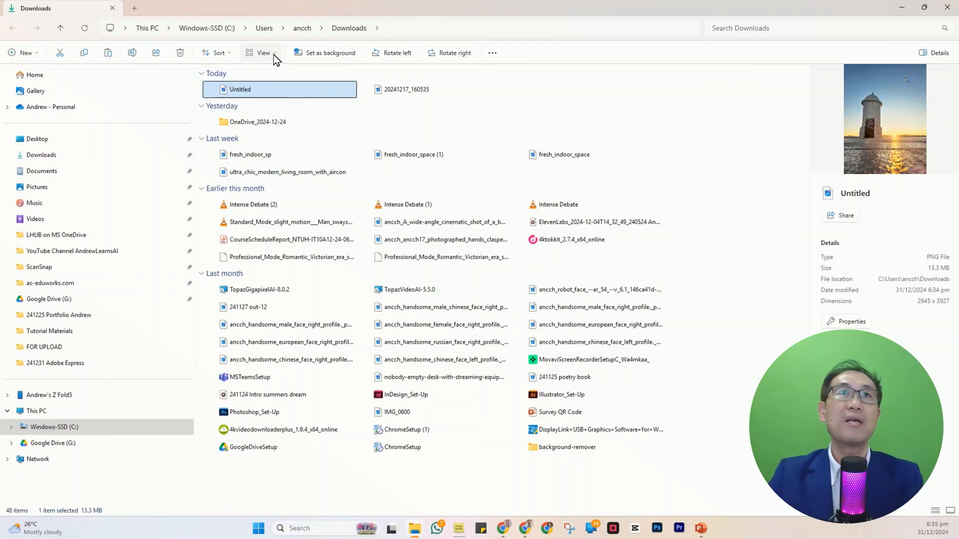
click(263, 53)
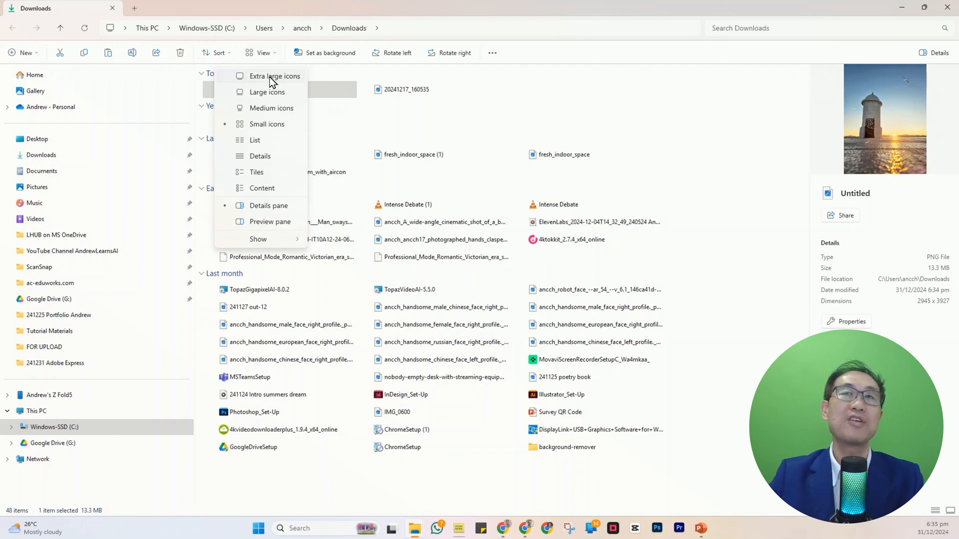
click(267, 91)
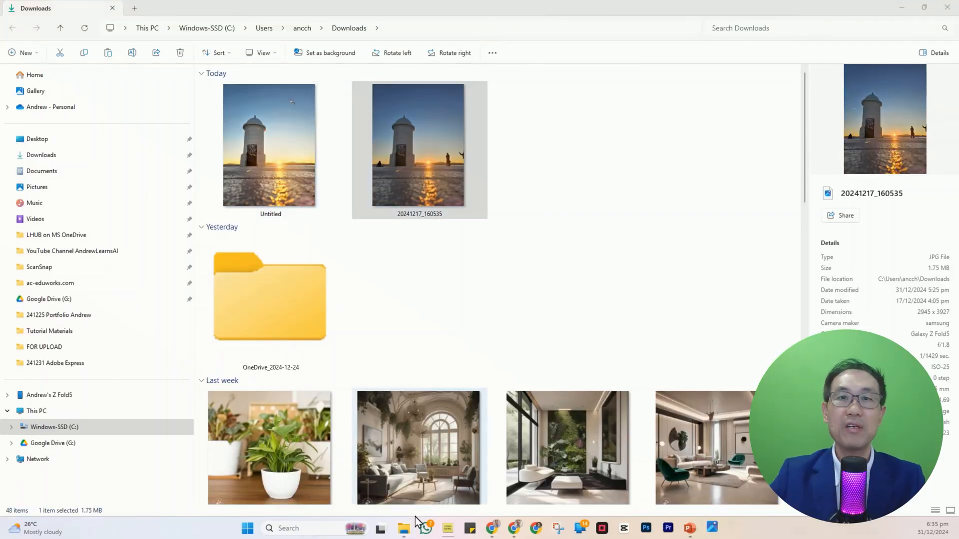
double_click(271, 145)
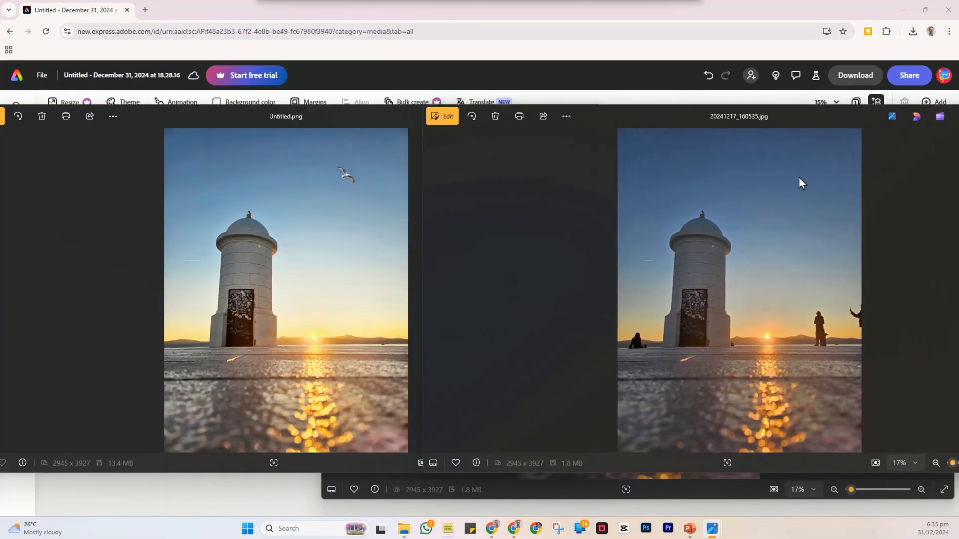
mouse_move(677, 500)
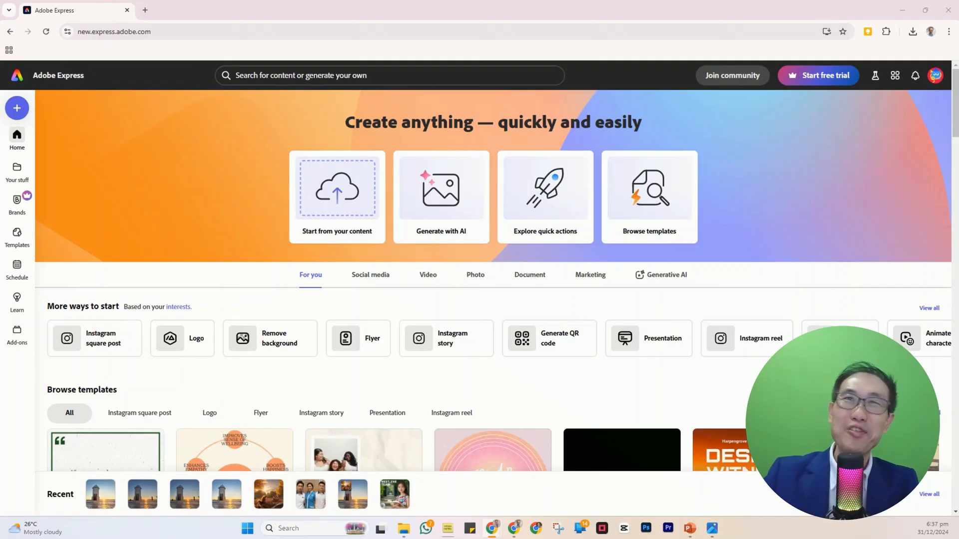
mouse_move(536, 527)
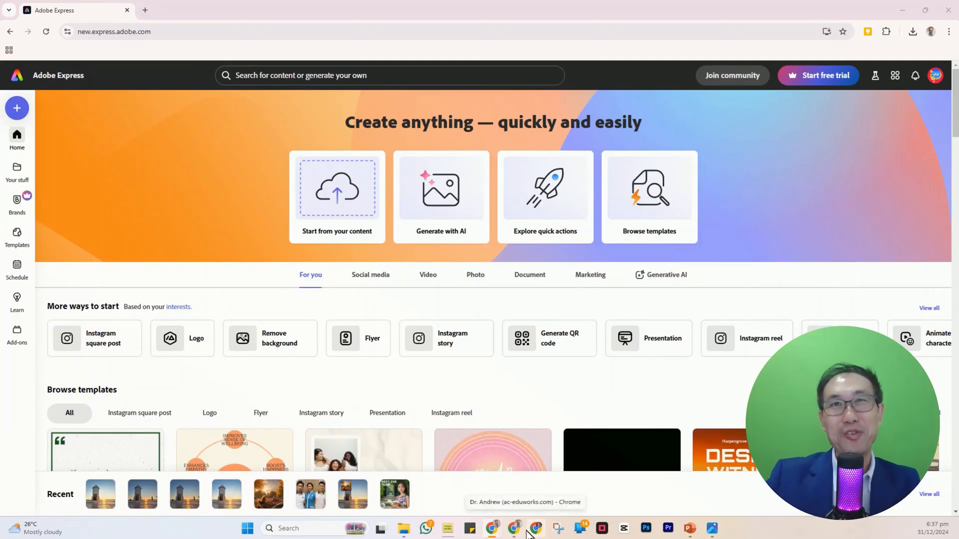
mouse_move(453, 242)
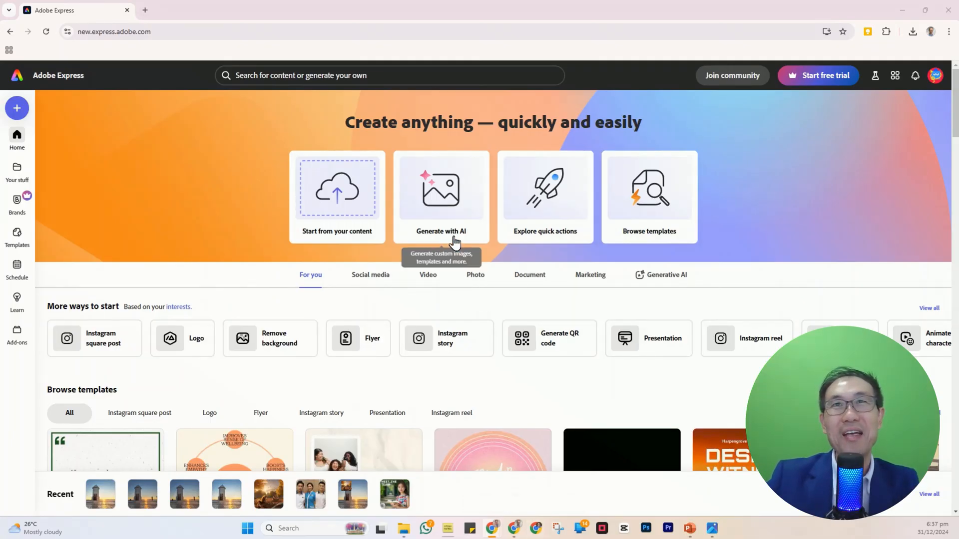
Choose the Insert objects quick action from the Generate with AI options
click(440, 190)
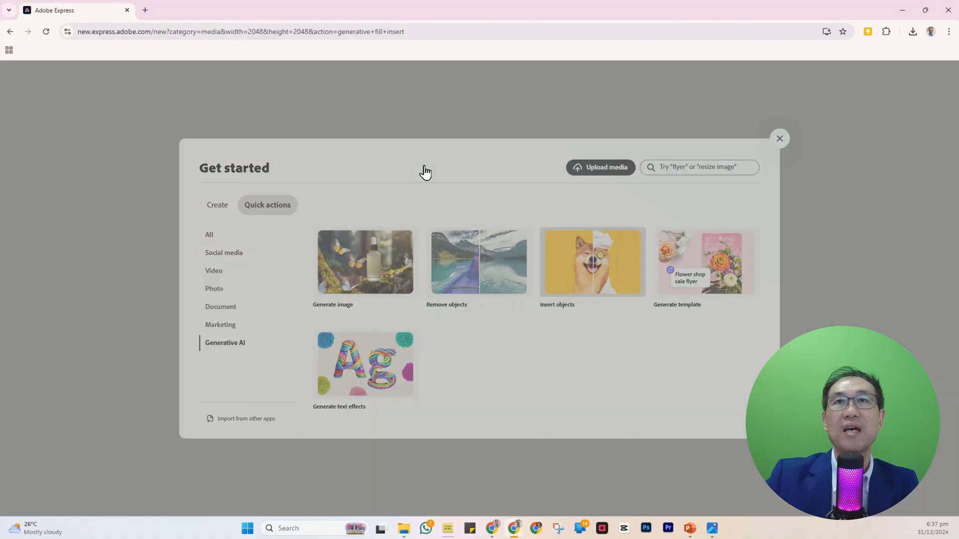
click(590, 262)
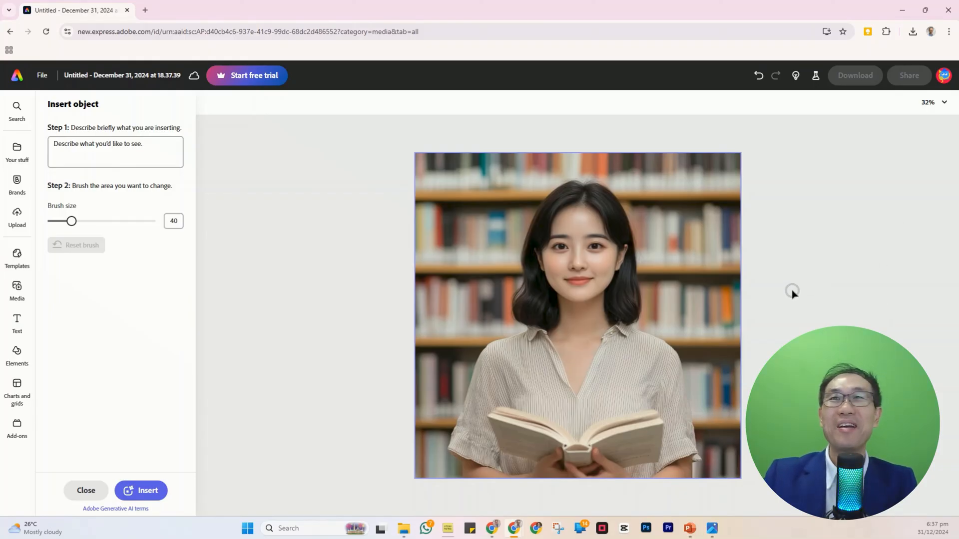
mouse_move(185, 366)
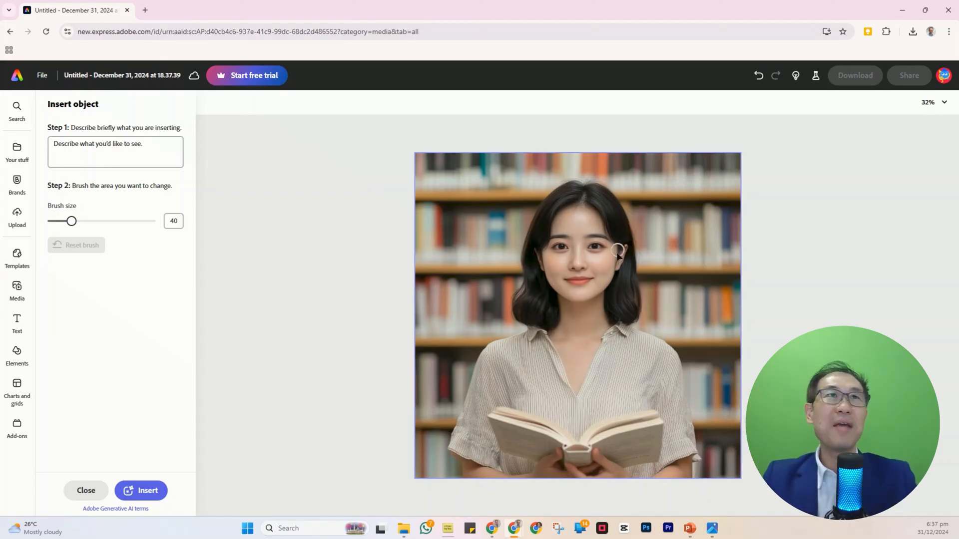
Describe the object to insert as 'Floral Dress' in the Step 1 box
click(115, 152)
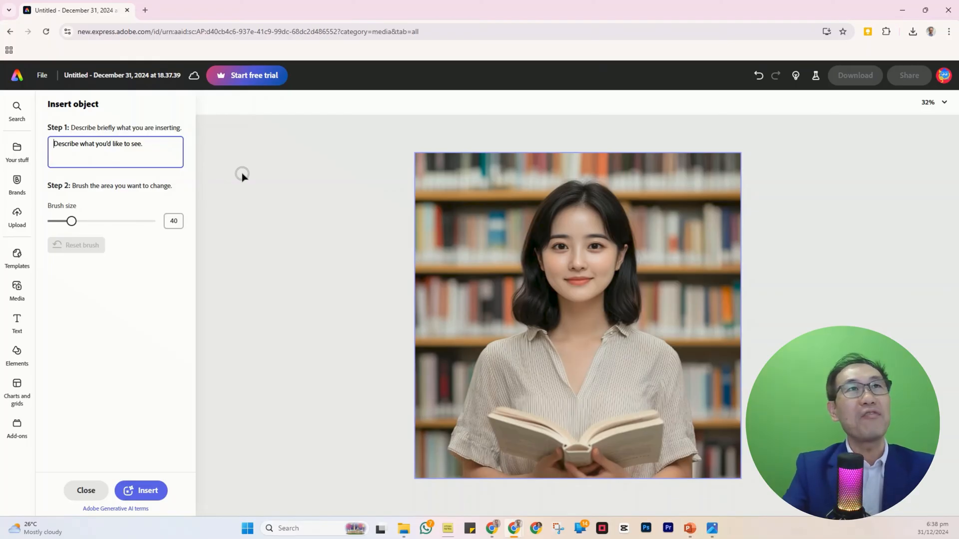
text(Floral Dress)
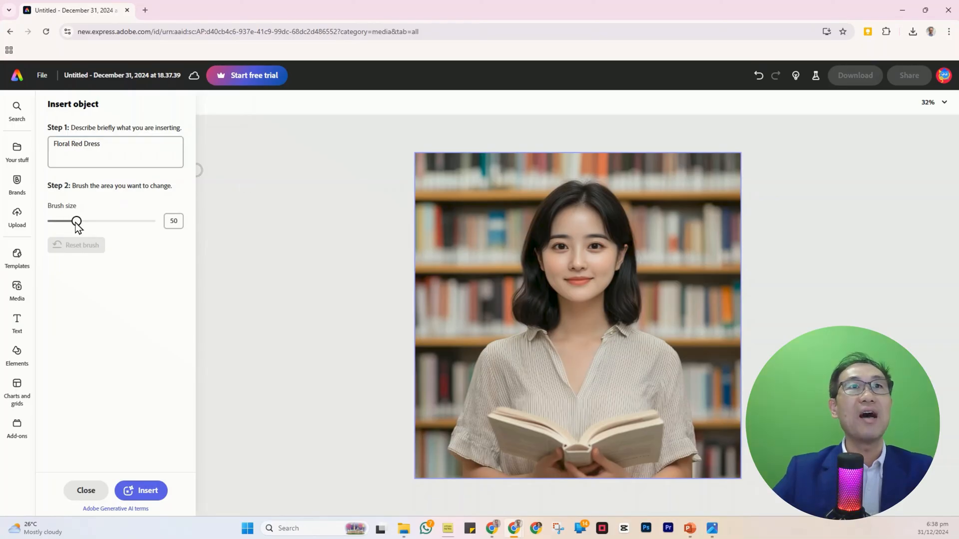
With brush size 71, paint over the left, middle and right of the blouse
drag(76, 221, 87, 221)
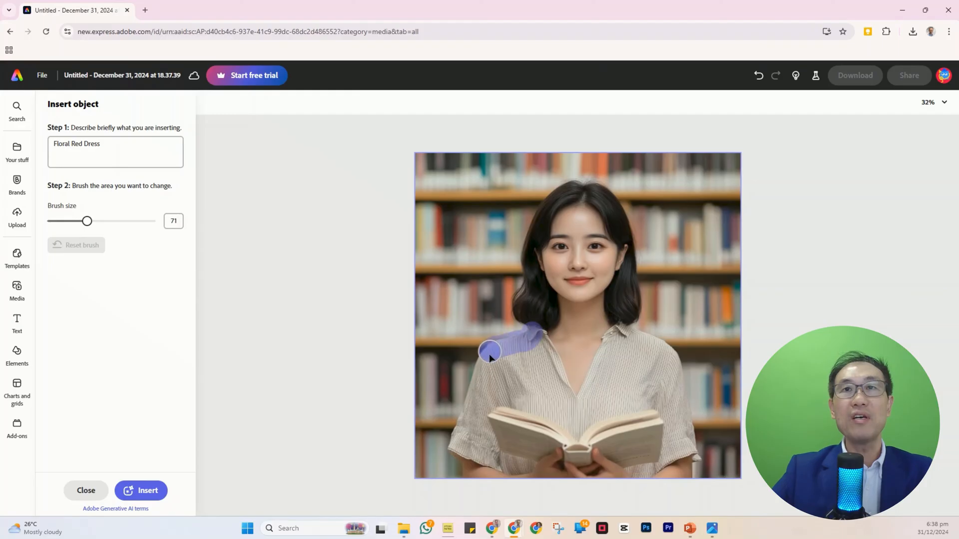
drag(490, 352, 501, 464)
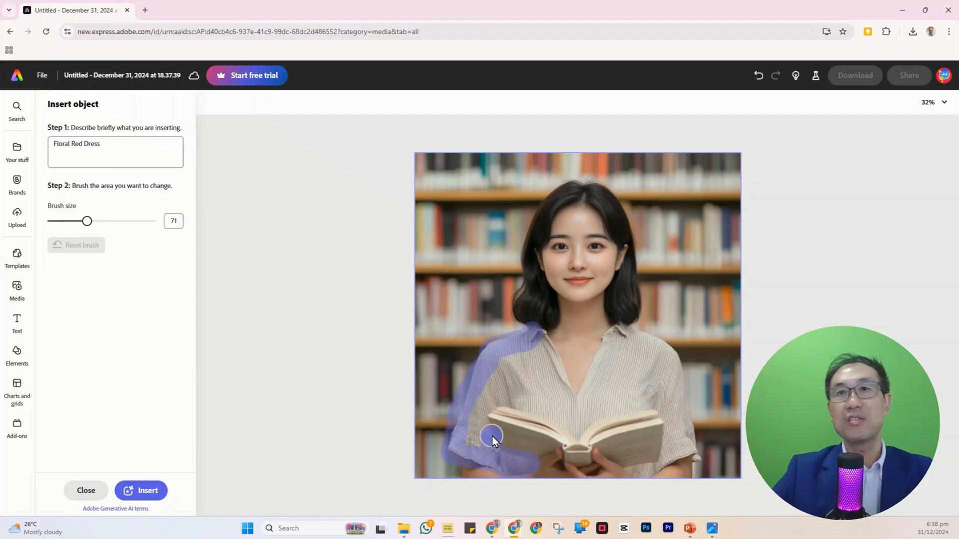
drag(492, 437, 565, 425)
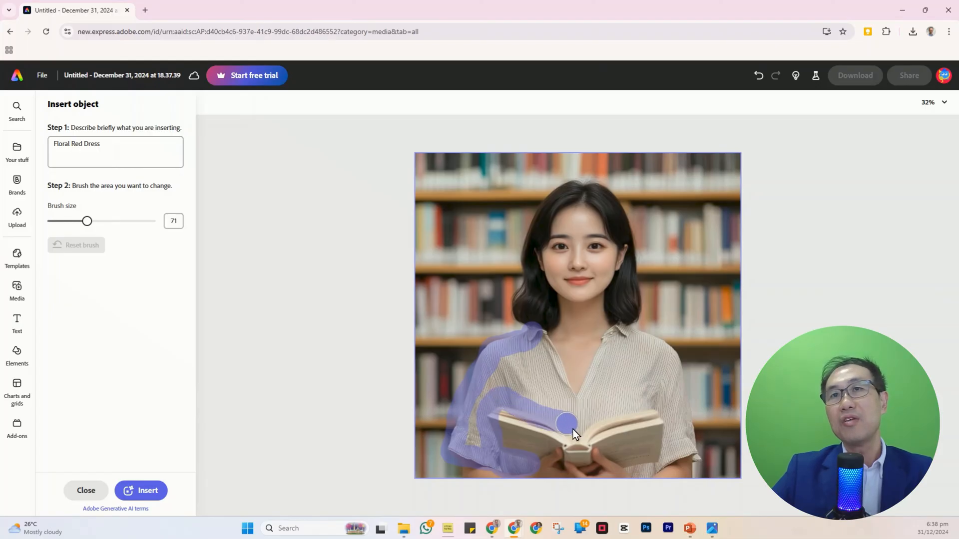
drag(565, 423, 656, 411)
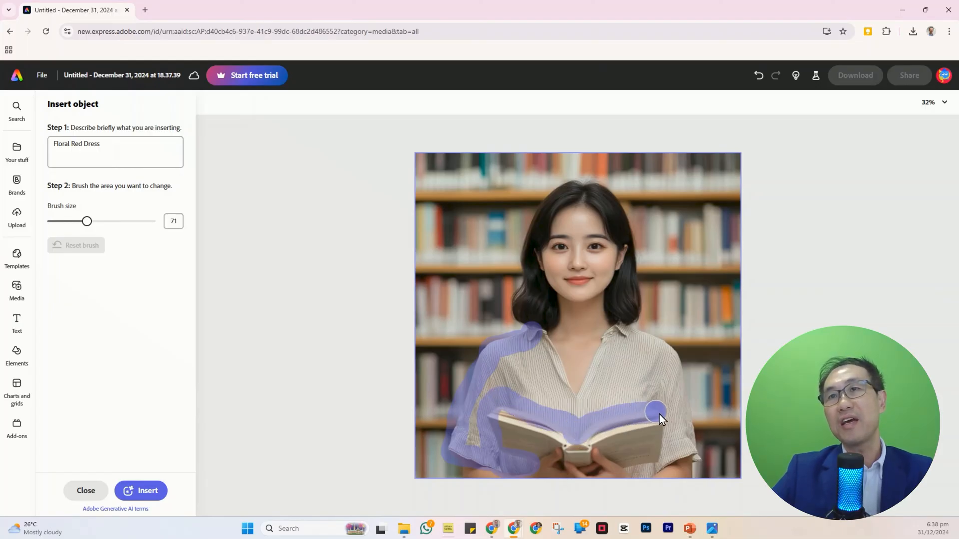
drag(654, 412, 652, 467)
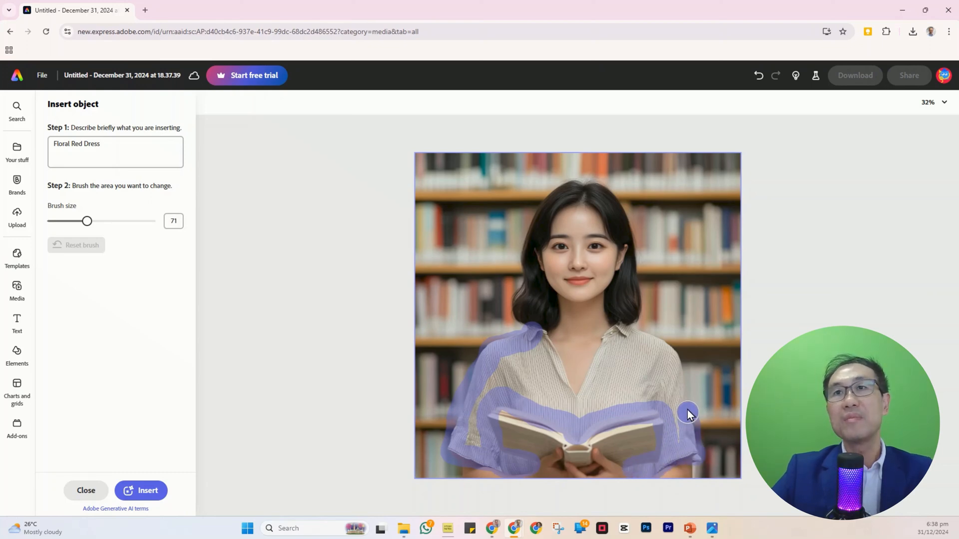
Cover the collar and remaining blouse, then insert the floral red dress
drag(688, 412, 571, 370)
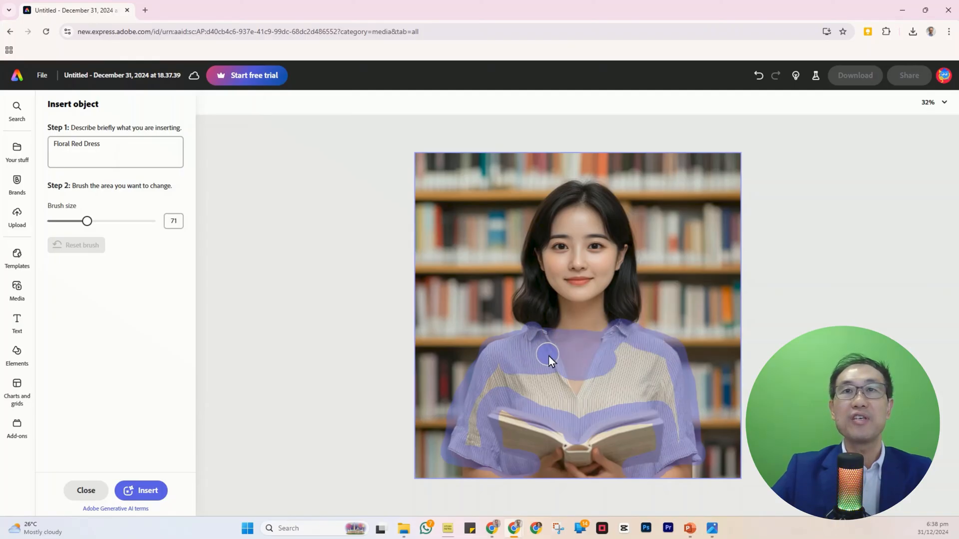
drag(548, 358, 473, 437)
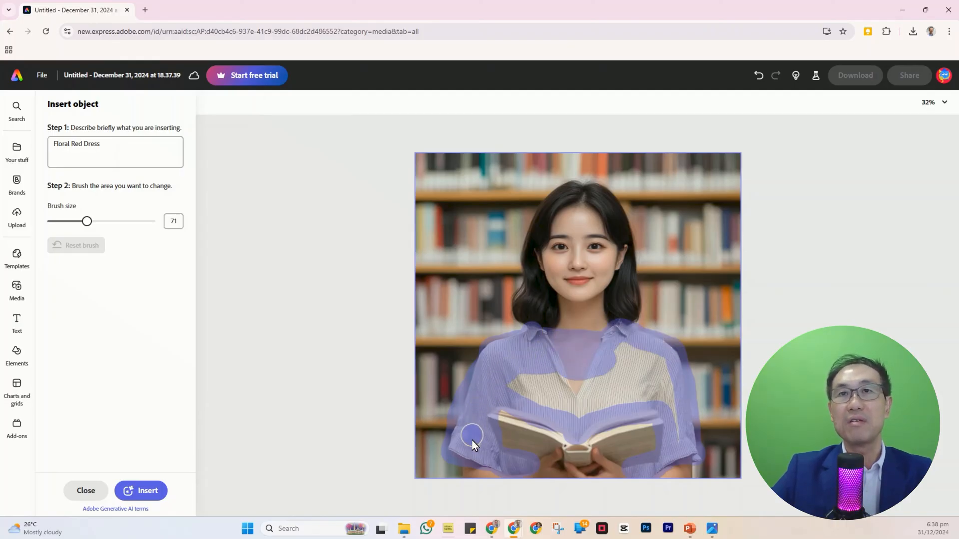
drag(470, 438, 651, 357)
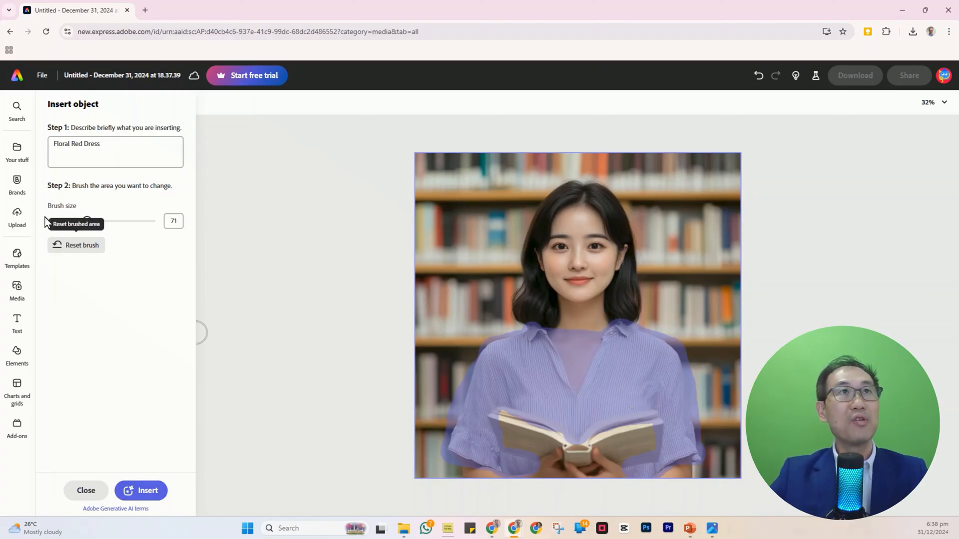
mouse_move(174, 383)
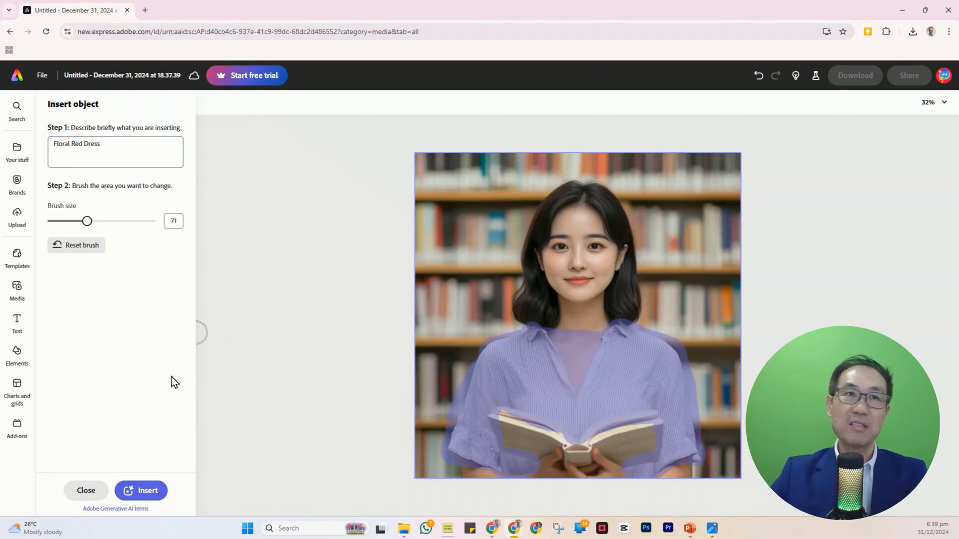
click(147, 490)
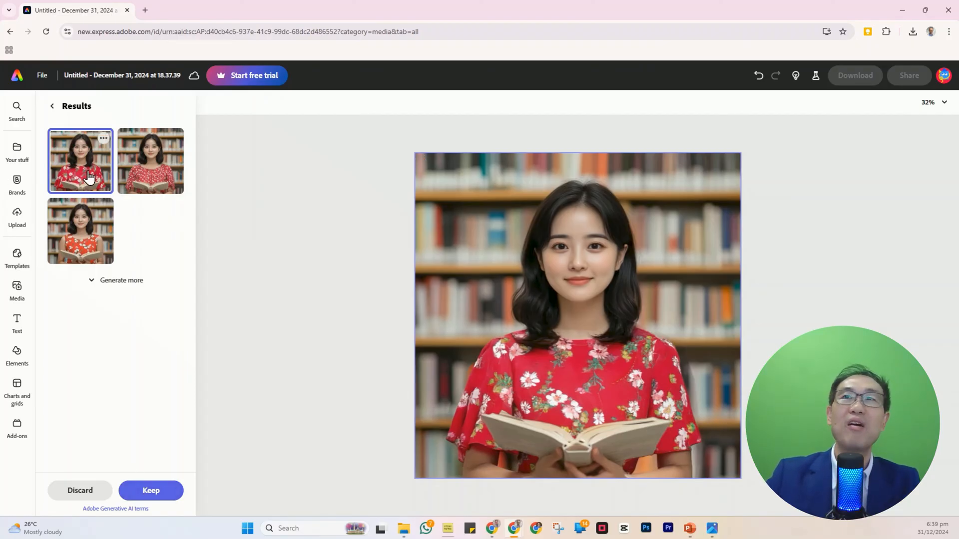
Preview the dress variations, including the sleeveless one, and request more results
click(80, 230)
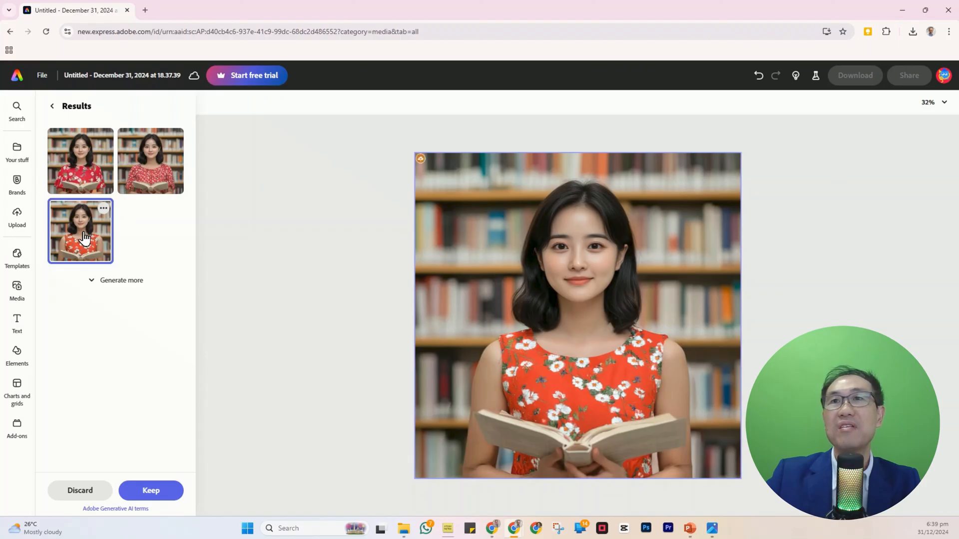
click(151, 159)
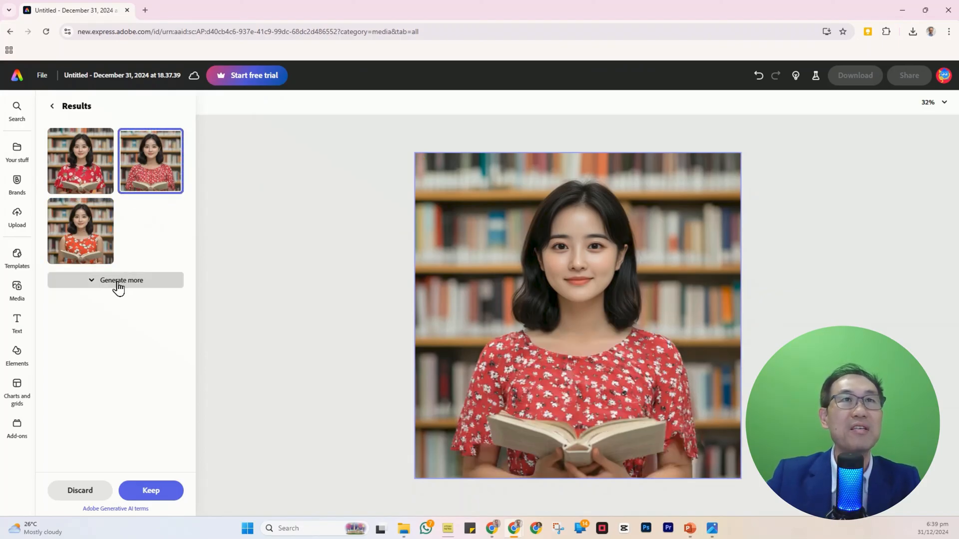
click(121, 280)
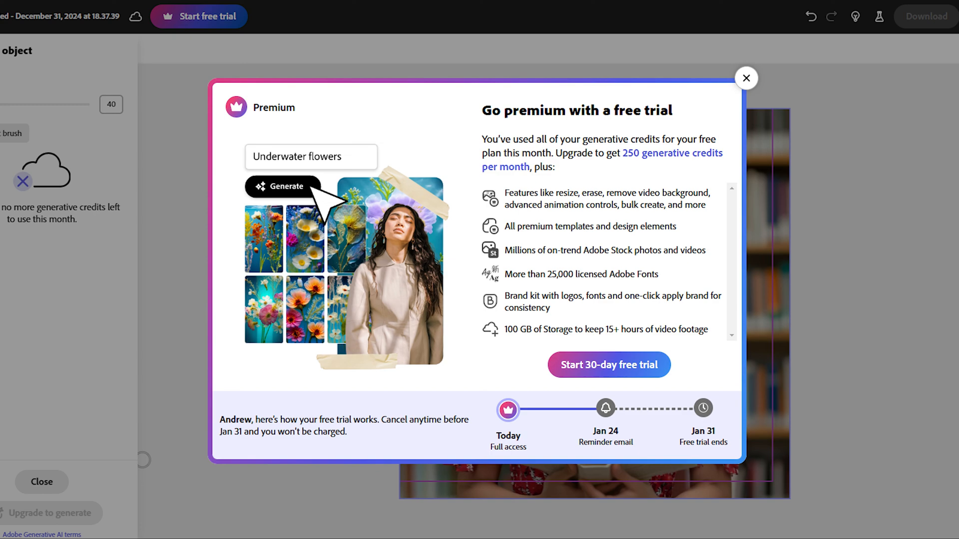
Dismiss the Go premium offer, keeping the girl in the red floral dress
click(745, 78)
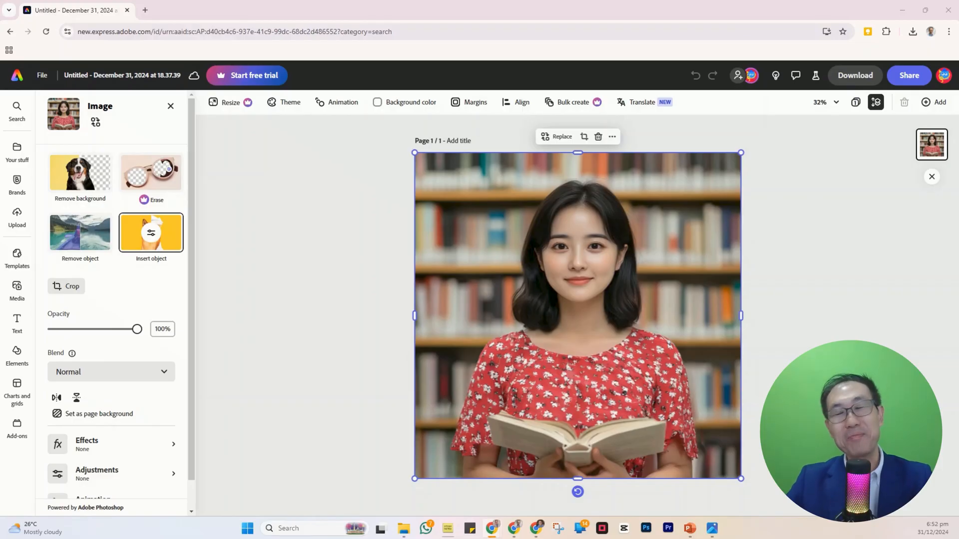